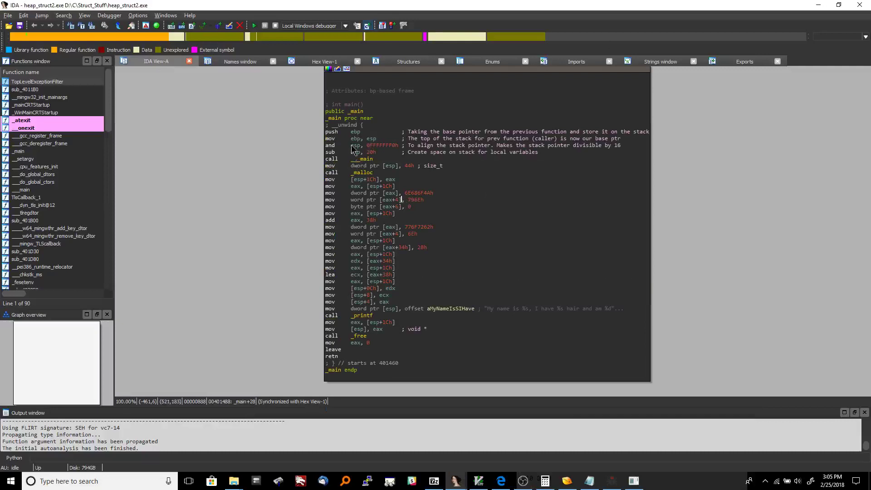
mouse_move(360, 158)
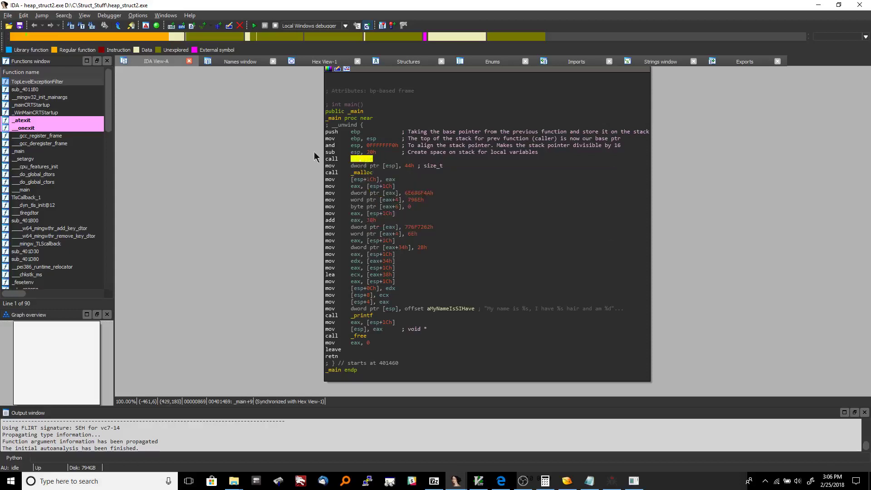
mouse_move(419, 183)
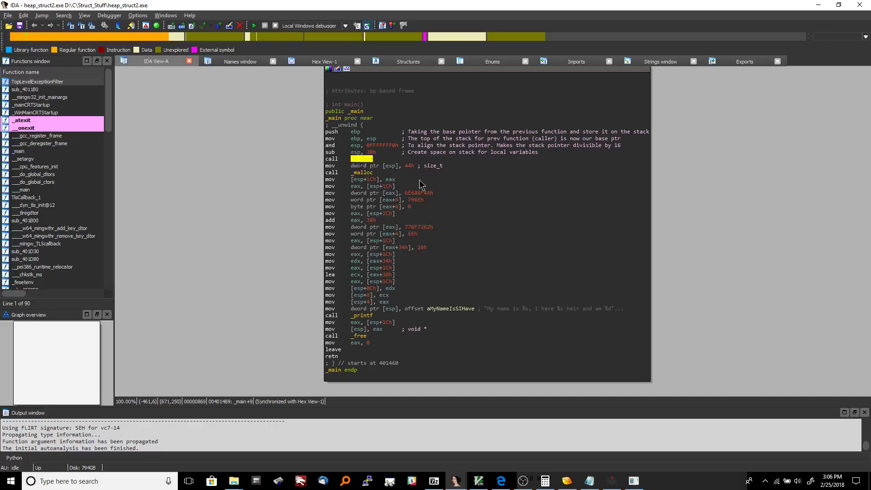
Switch the malloc size constant 44h display via its context menu, then highlight every use of esp in _main.
left_click(360, 165)
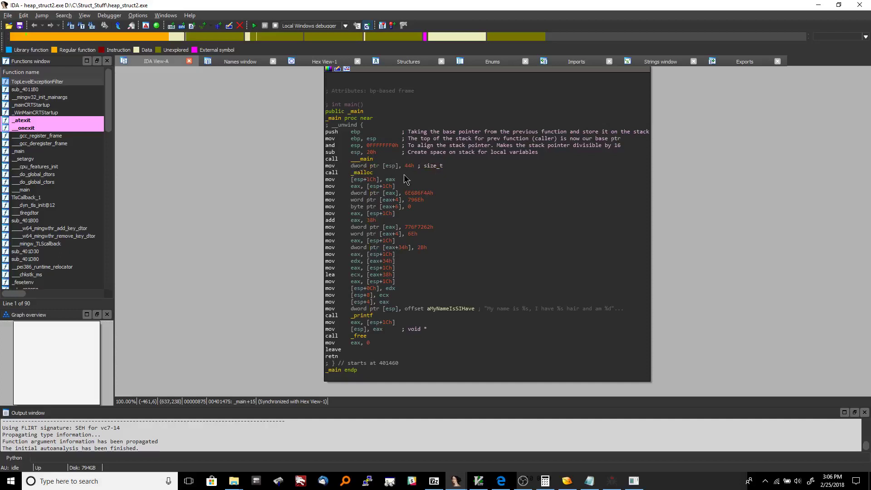
left_click(409, 165)
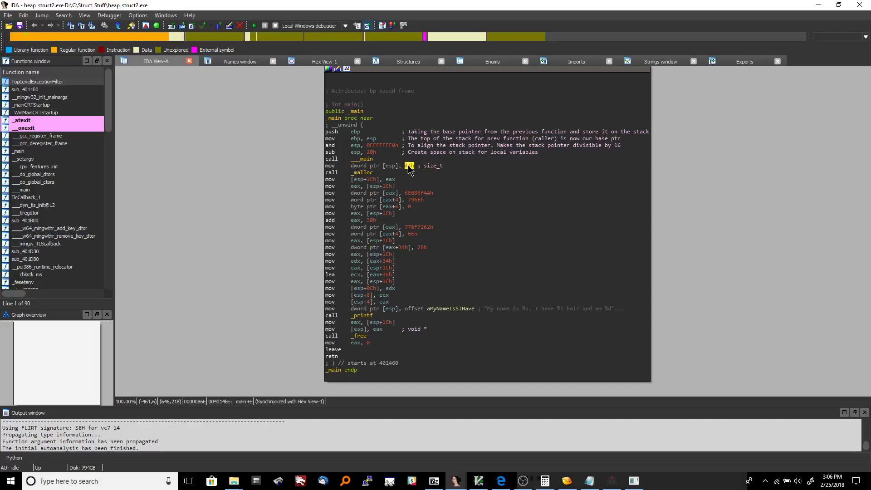
right_click(409, 165)
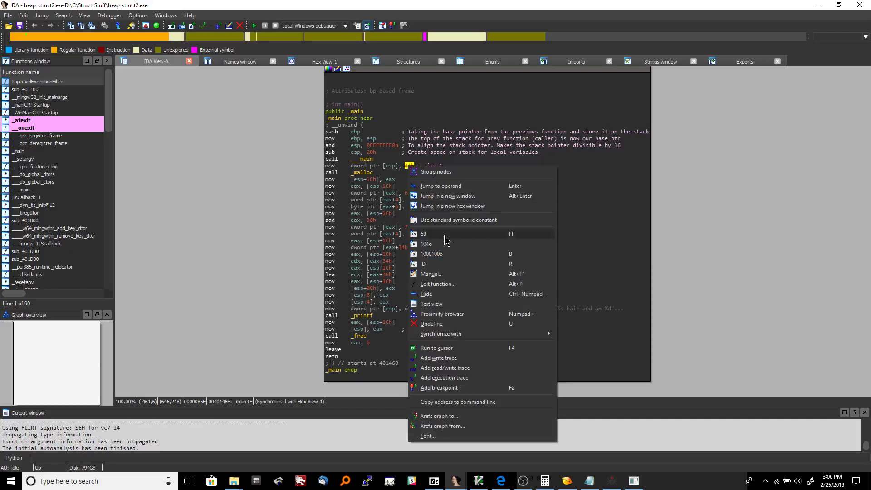
left_click(423, 234)
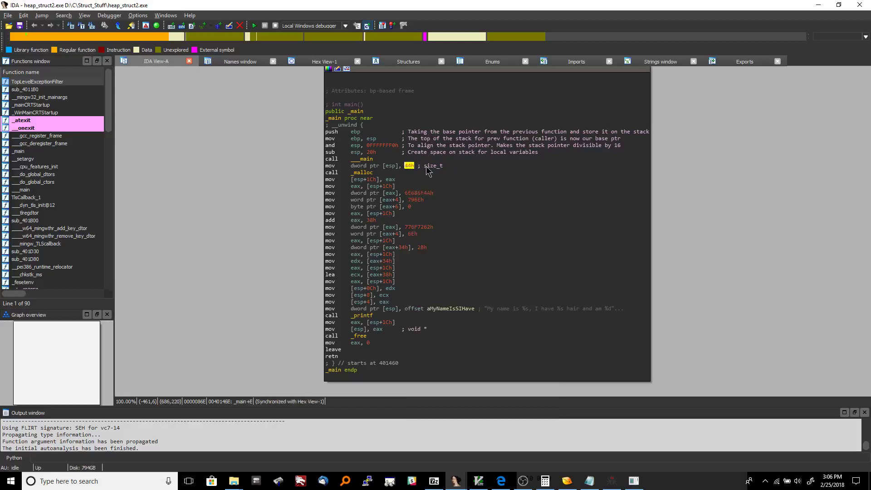
mouse_move(363, 179)
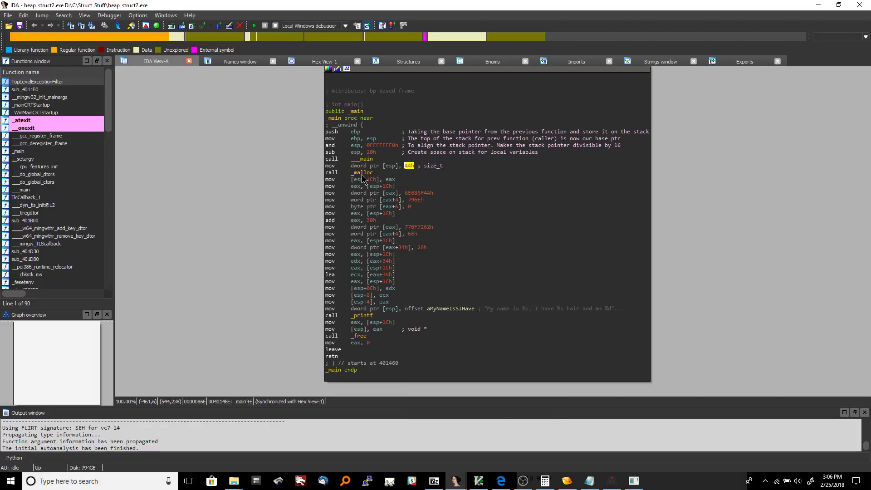
mouse_move(408, 178)
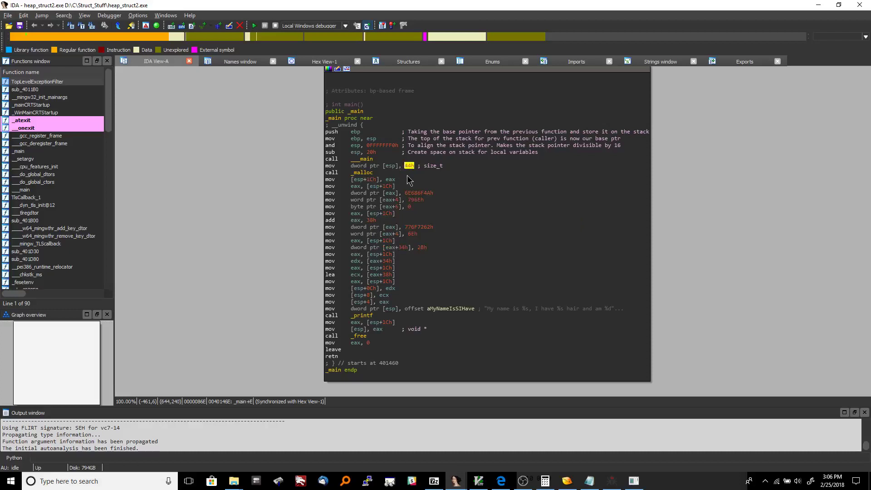
mouse_move(363, 170)
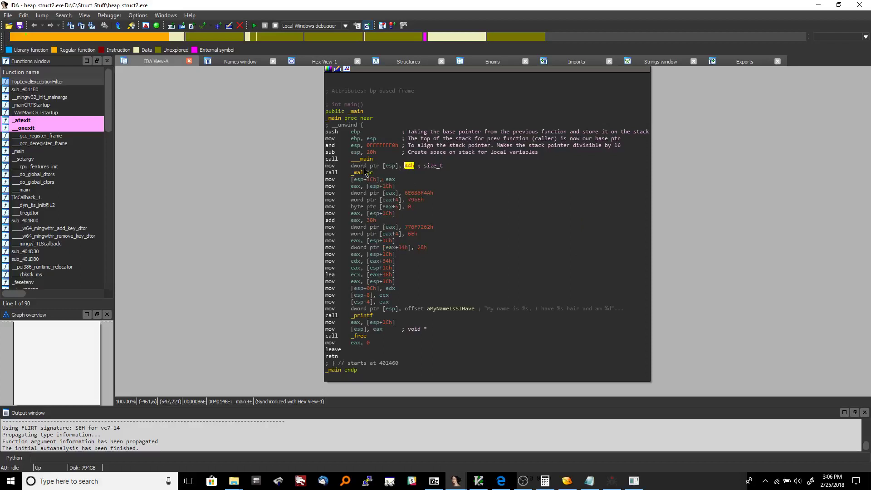
mouse_move(392, 165)
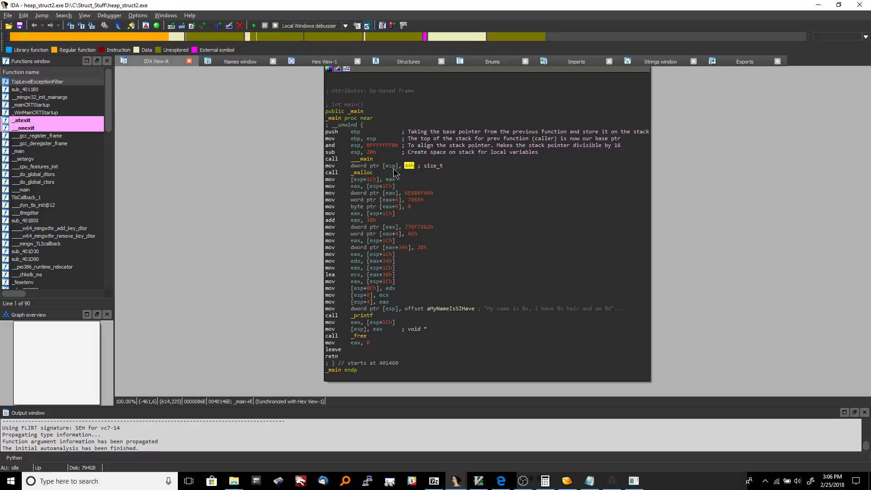
mouse_move(410, 178)
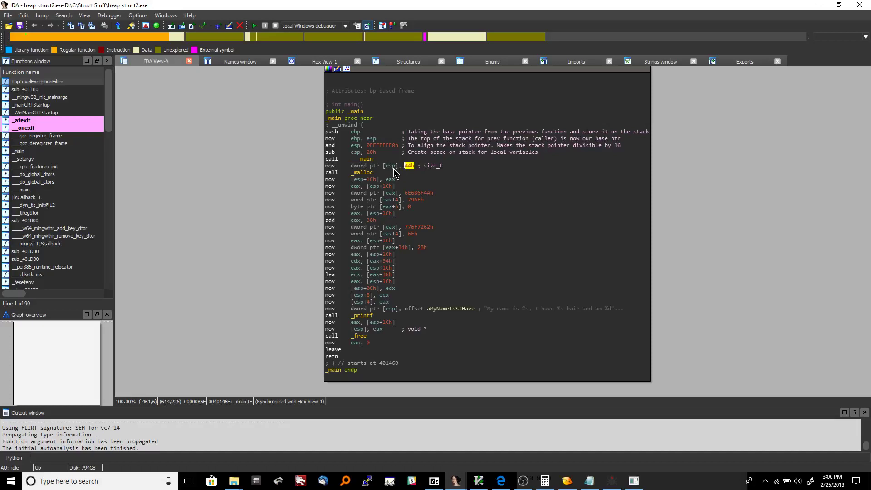
mouse_move(380, 175)
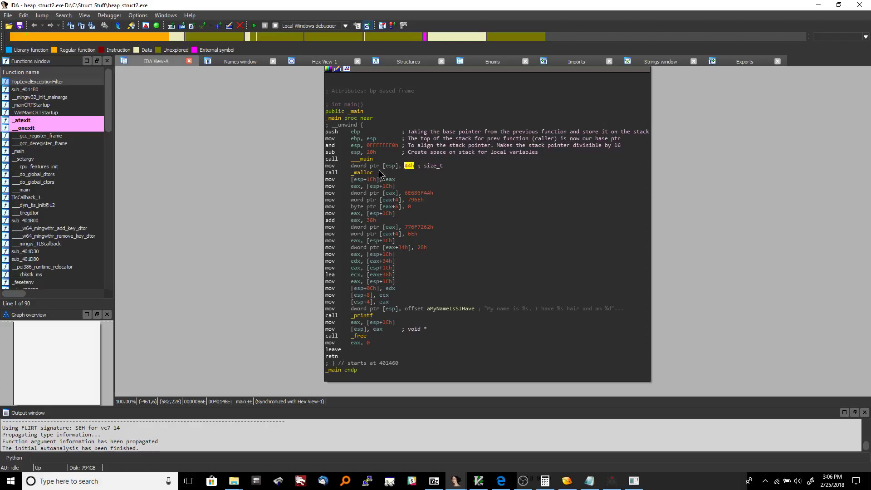
mouse_move(392, 175)
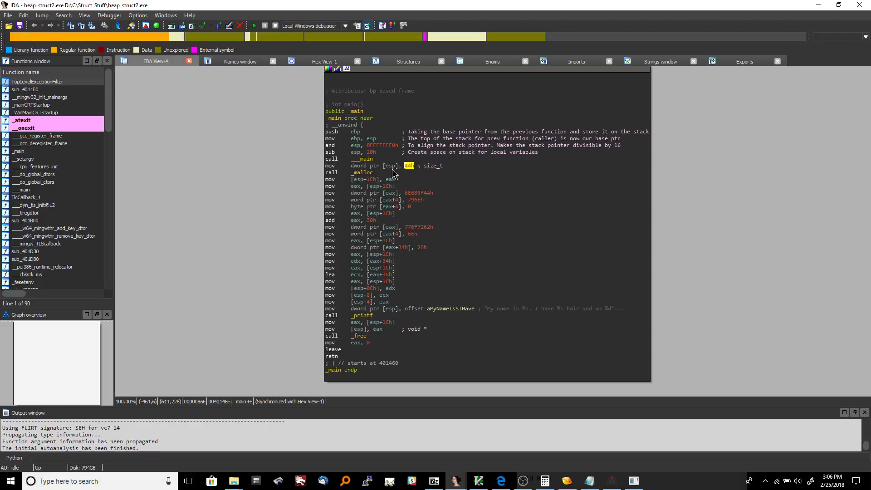
left_click(390, 165)
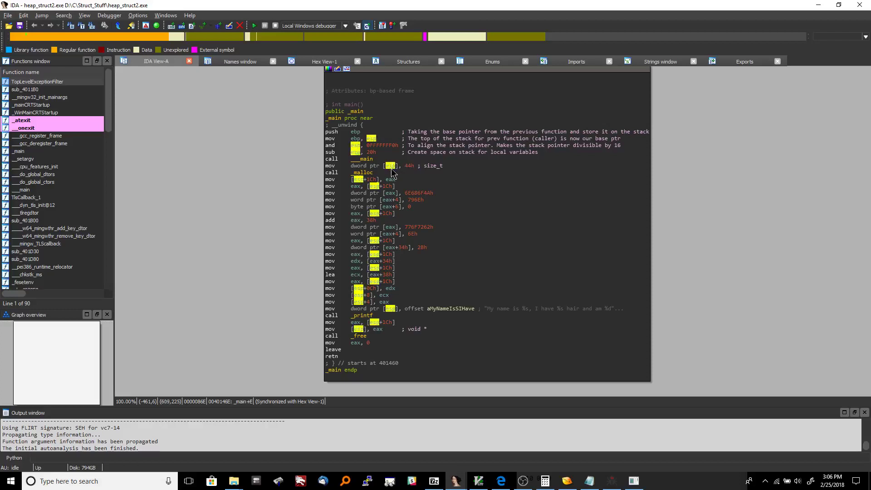
mouse_move(365, 173)
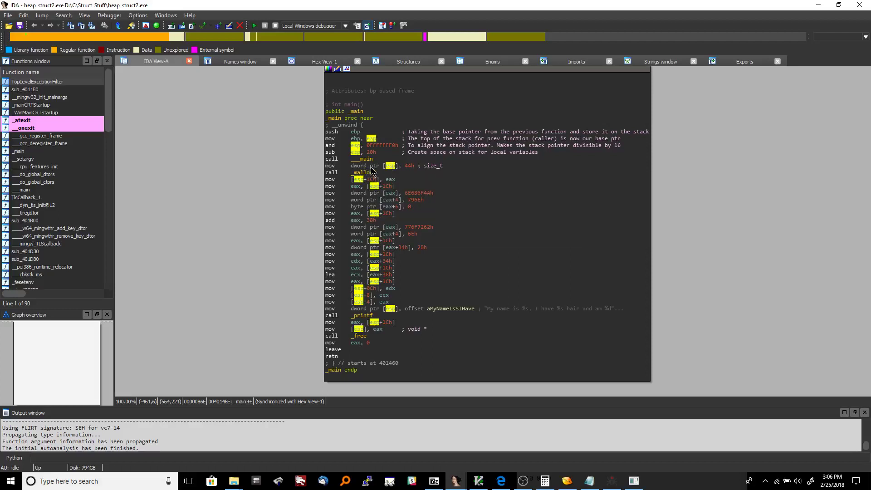
mouse_move(364, 171)
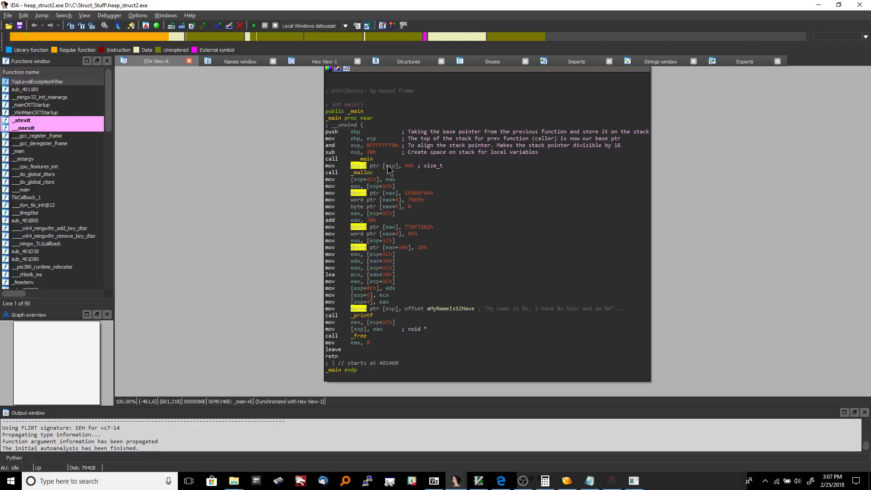
mouse_move(412, 177)
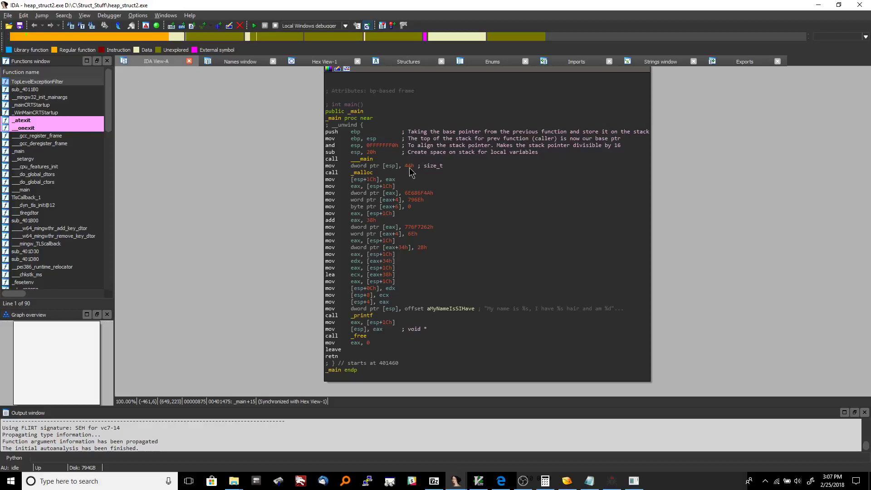
mouse_move(399, 170)
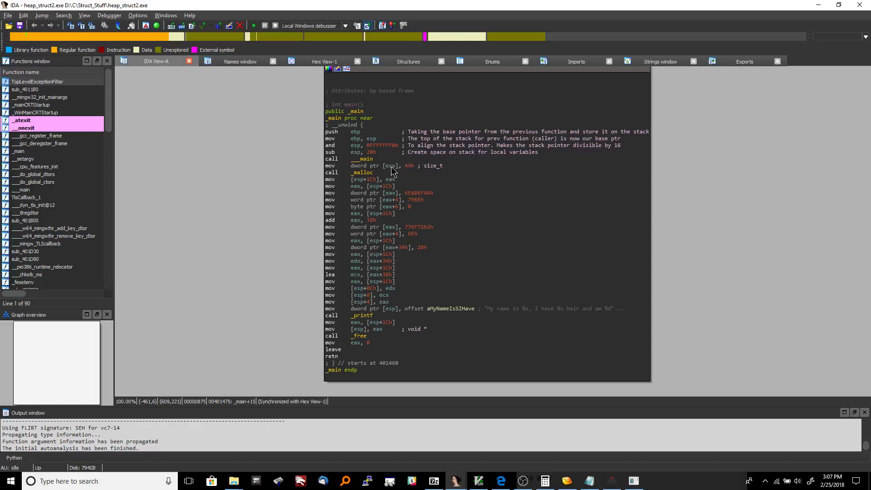
mouse_move(403, 177)
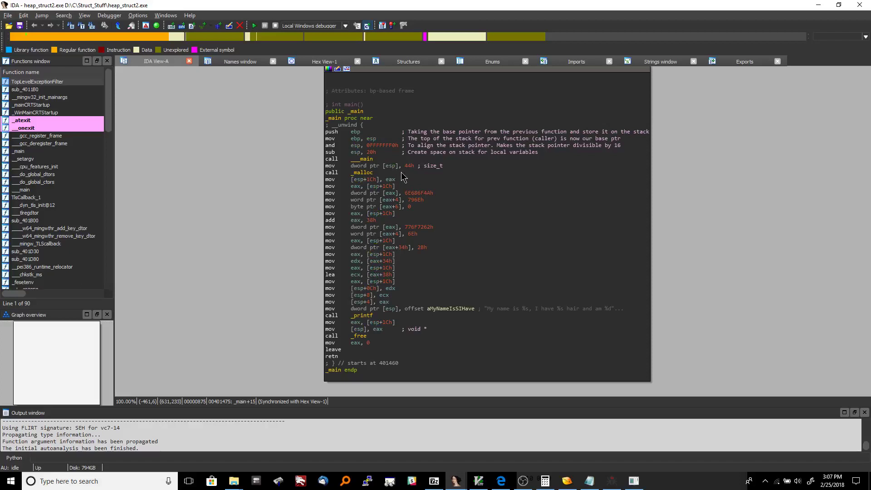
mouse_move(392, 172)
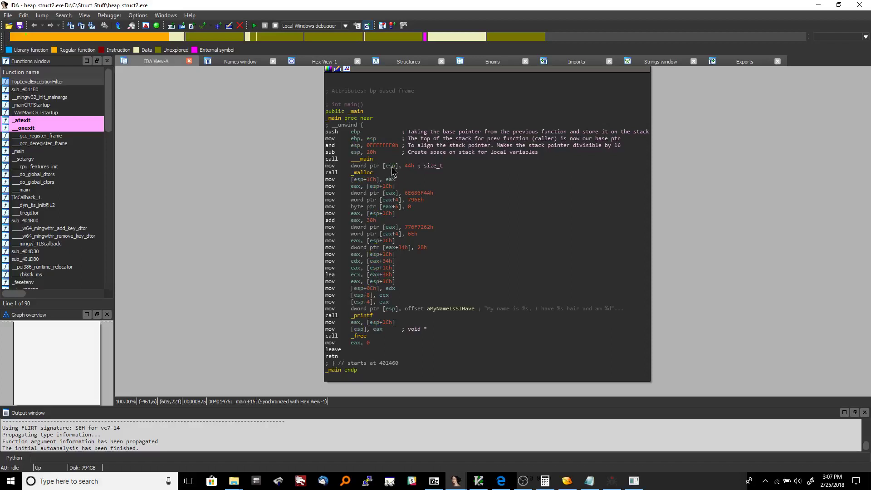
mouse_move(395, 175)
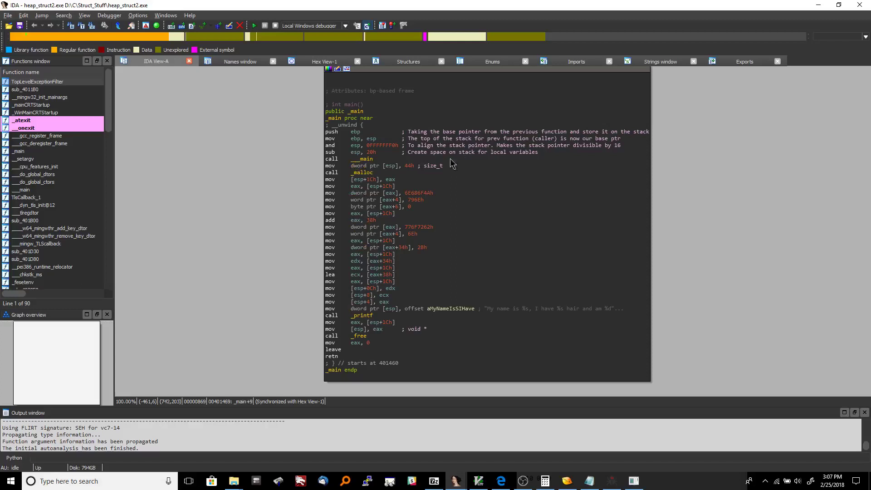
mouse_move(409, 170)
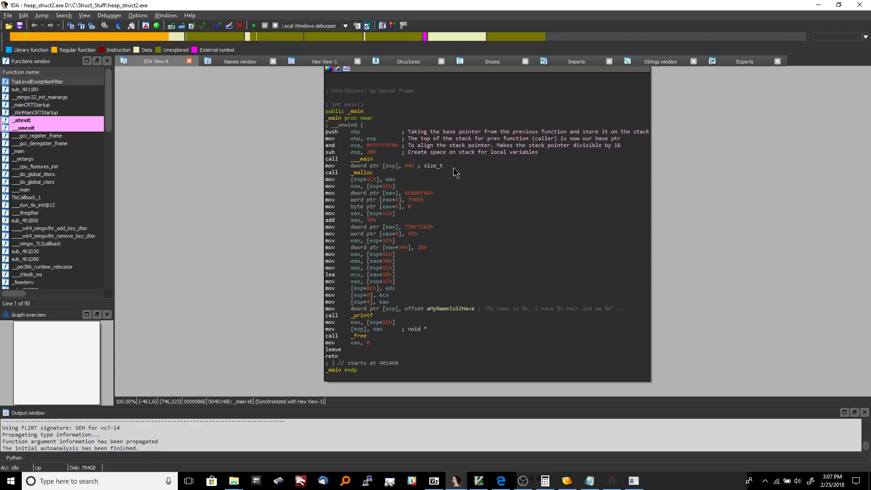
mouse_move(406, 173)
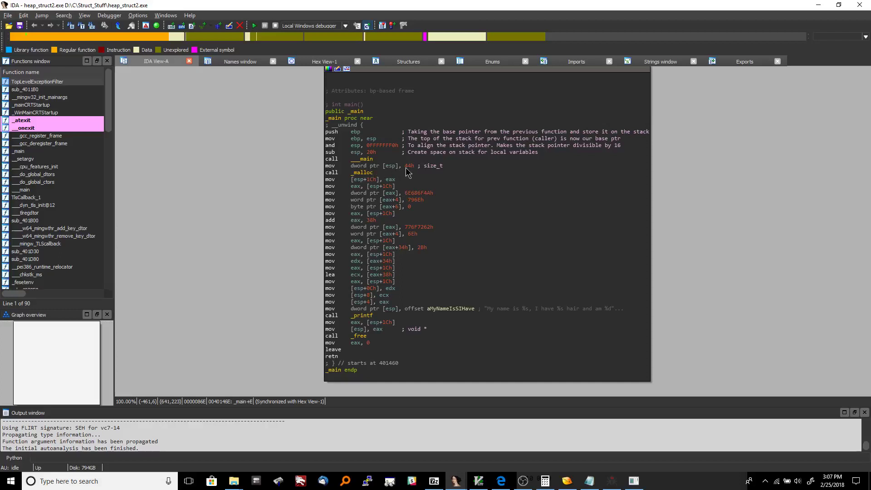
mouse_move(478, 218)
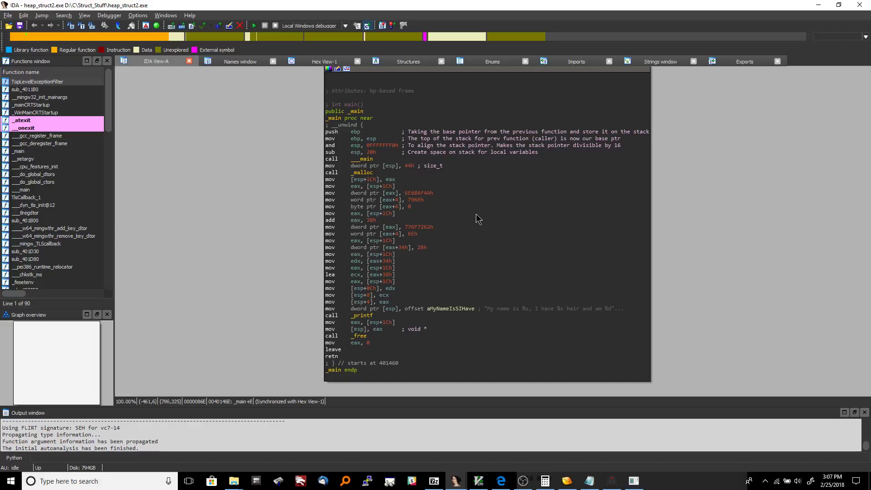
mouse_move(437, 170)
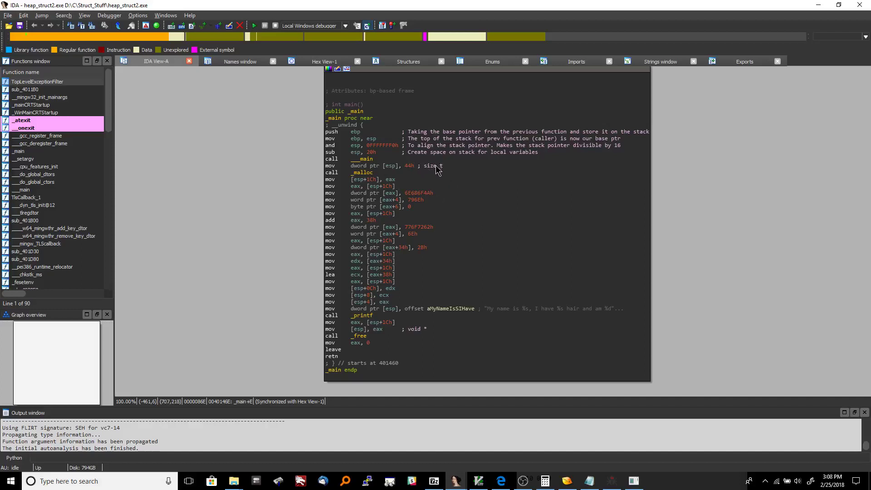
mouse_move(469, 179)
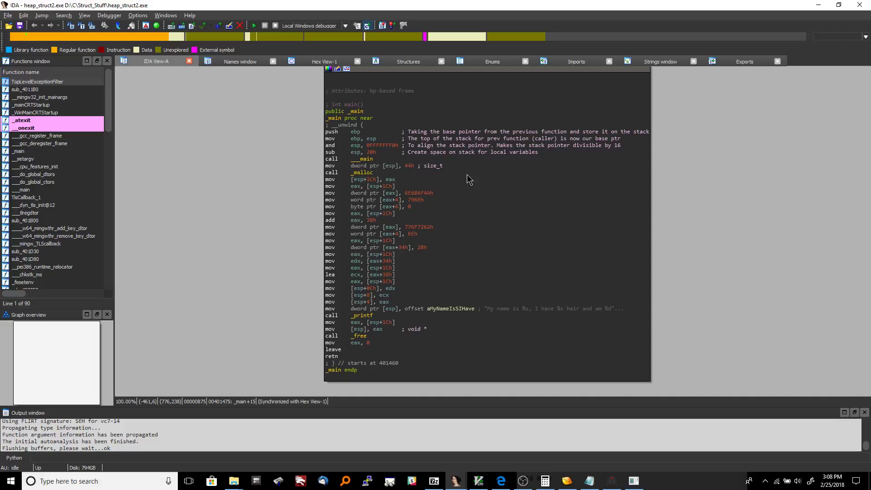
left_click(375, 173)
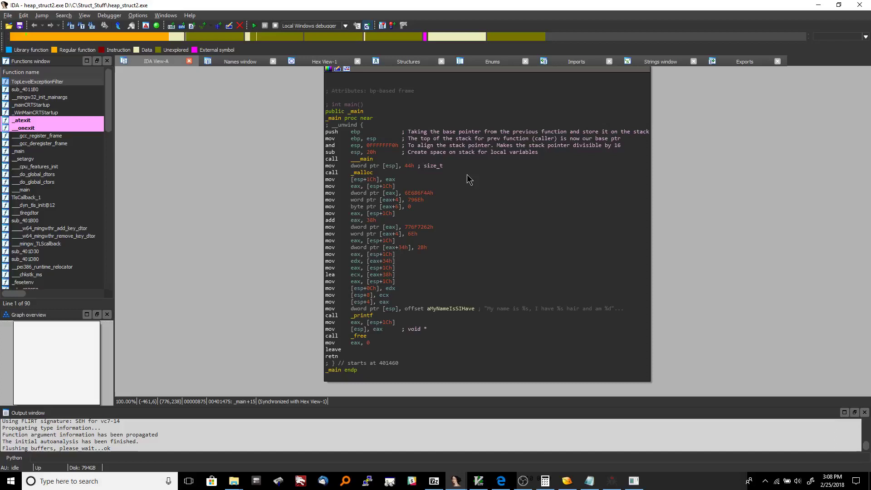
left_click(375, 172)
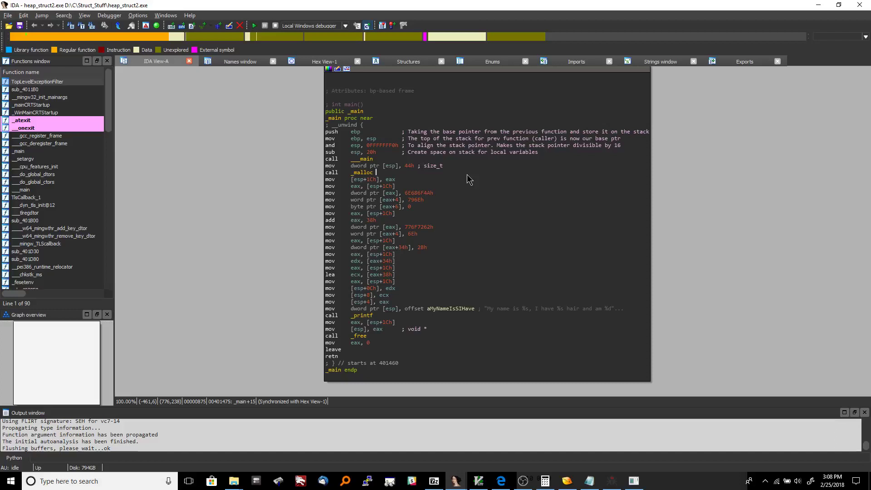
left_click(416, 178)
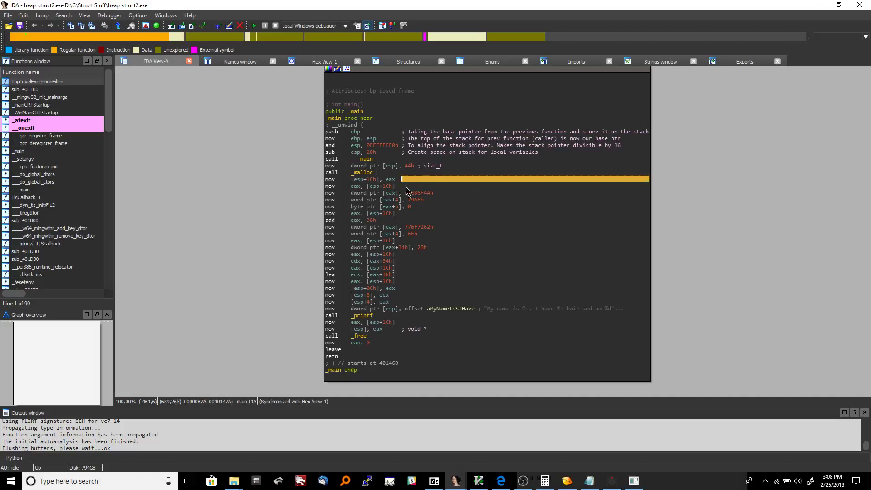
mouse_move(394, 185)
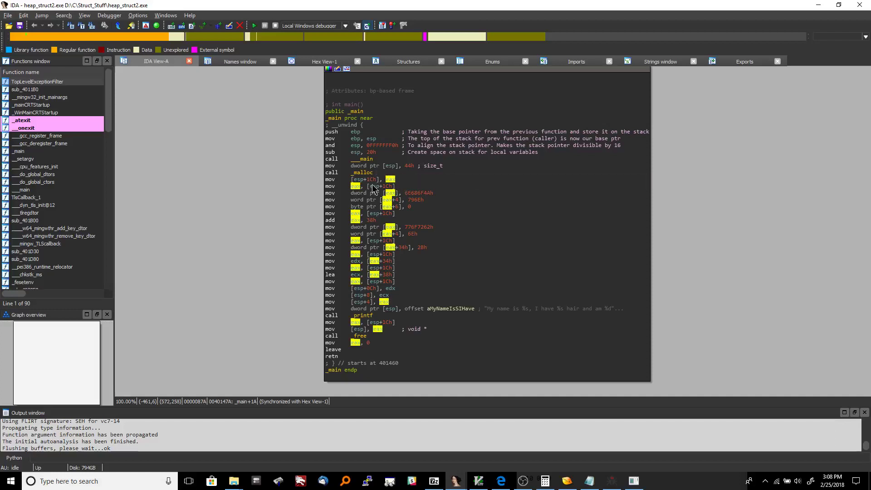
mouse_move(360, 183)
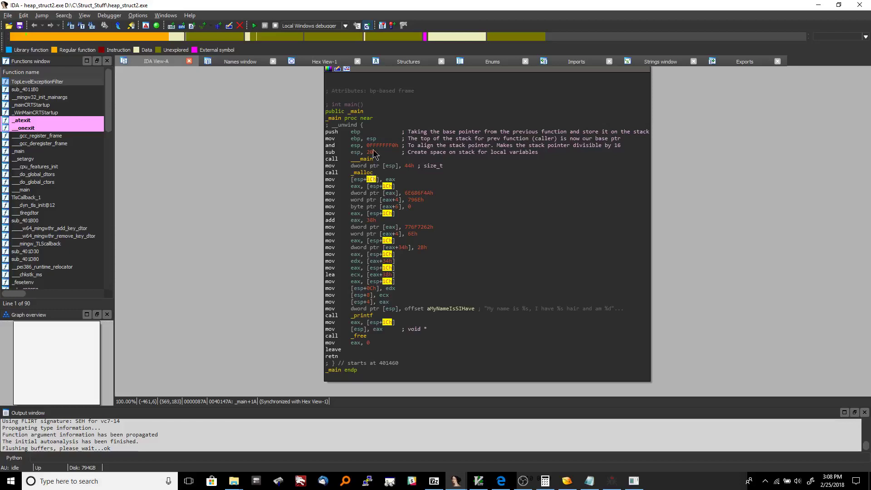
mouse_move(376, 170)
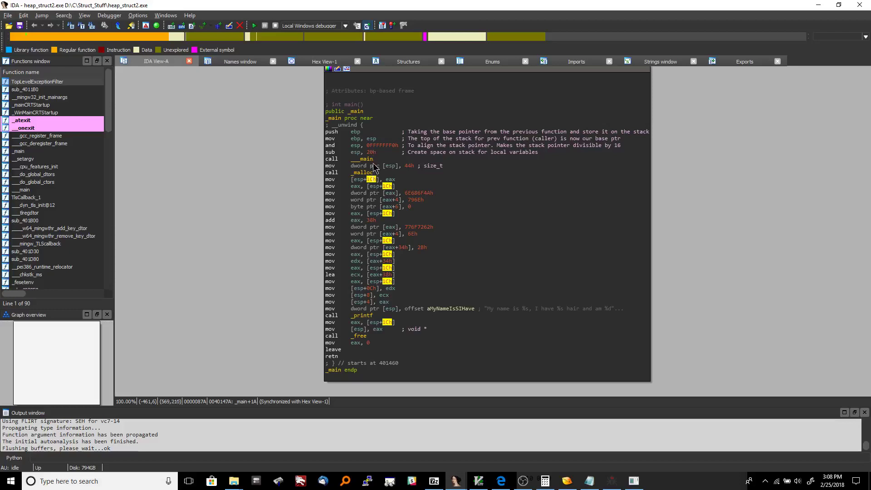
mouse_move(366, 186)
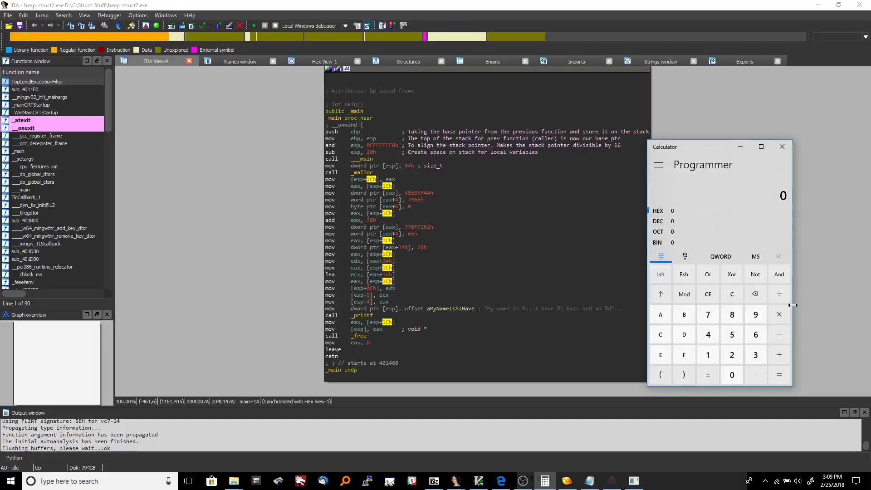
mouse_move(738, 348)
type("20")
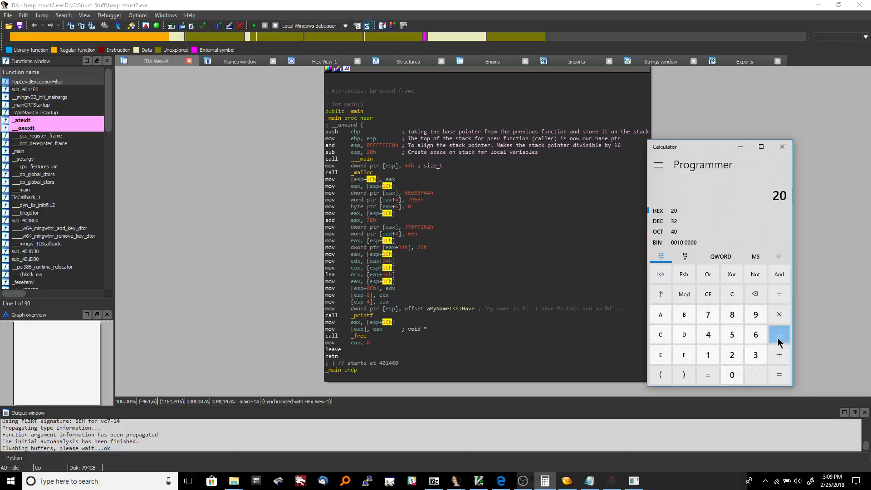
Begin subtracting a value from 20h in the Programmer calculator.
left_click(708, 354)
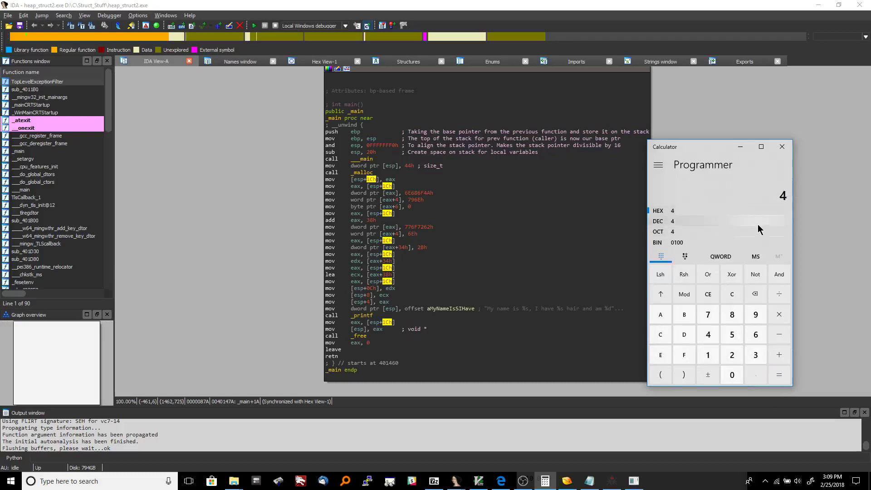
mouse_move(382, 174)
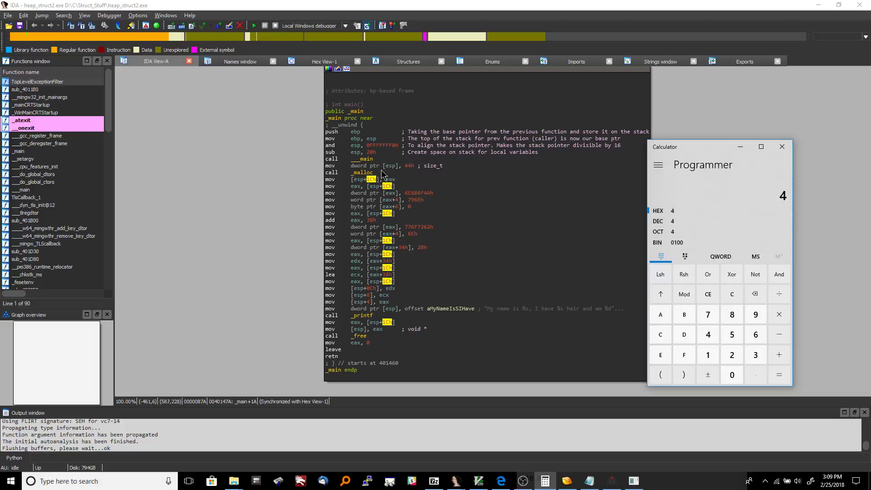
mouse_move(414, 169)
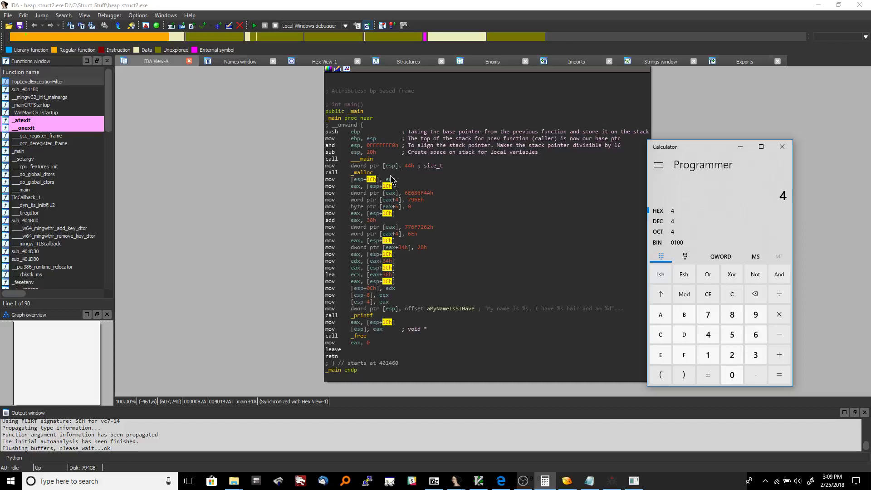
mouse_move(395, 185)
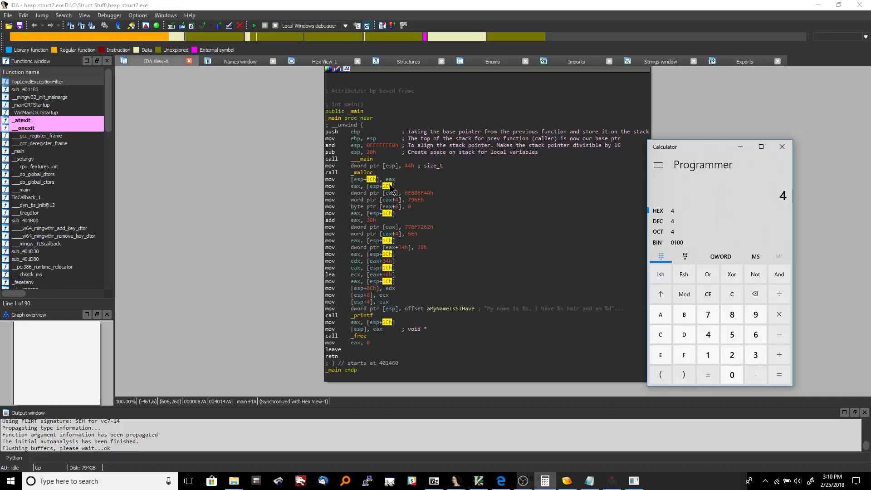
mouse_move(366, 192)
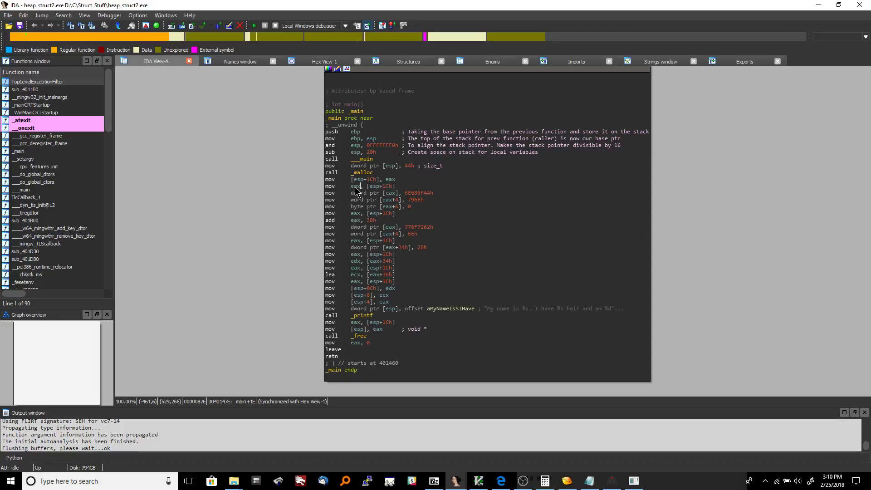
mouse_move(370, 194)
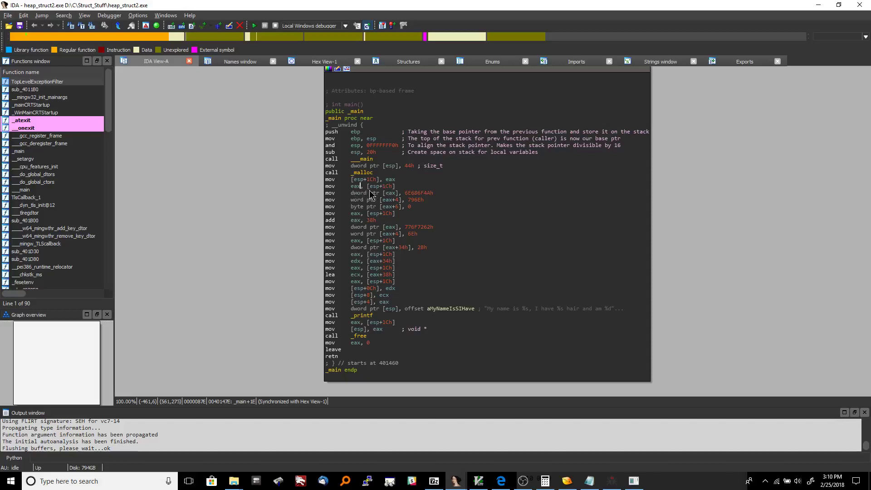
mouse_move(395, 207)
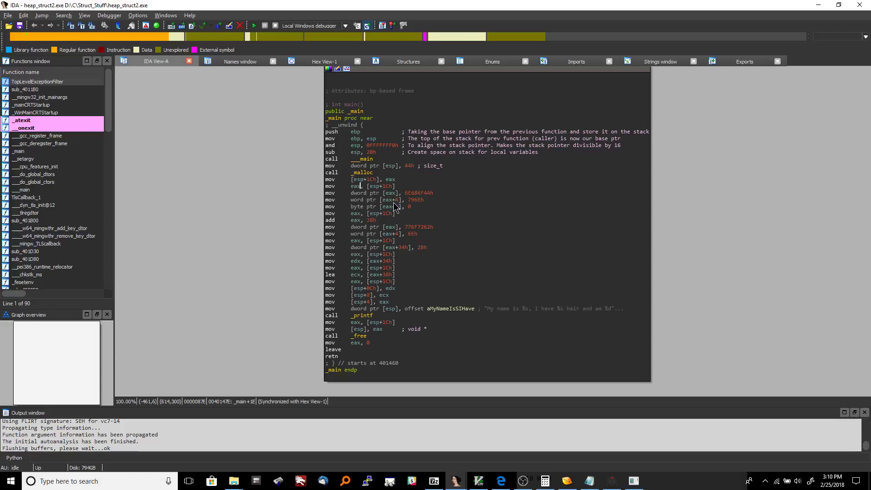
mouse_move(377, 200)
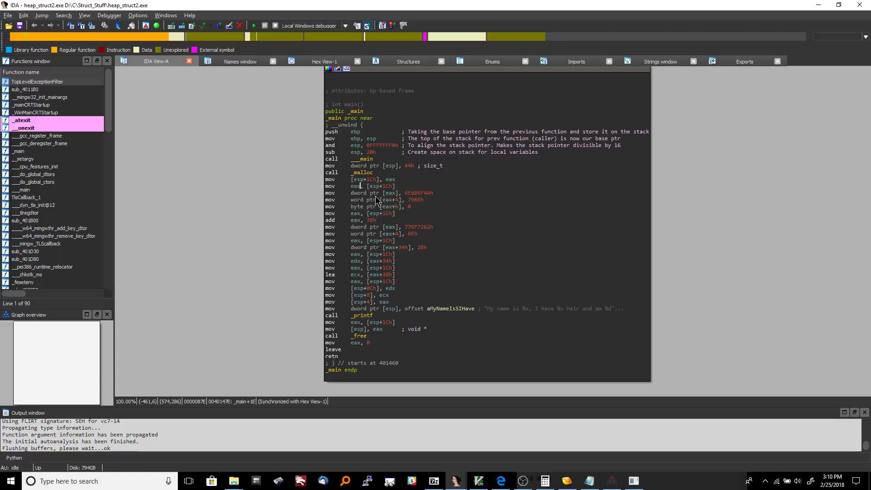
mouse_move(427, 202)
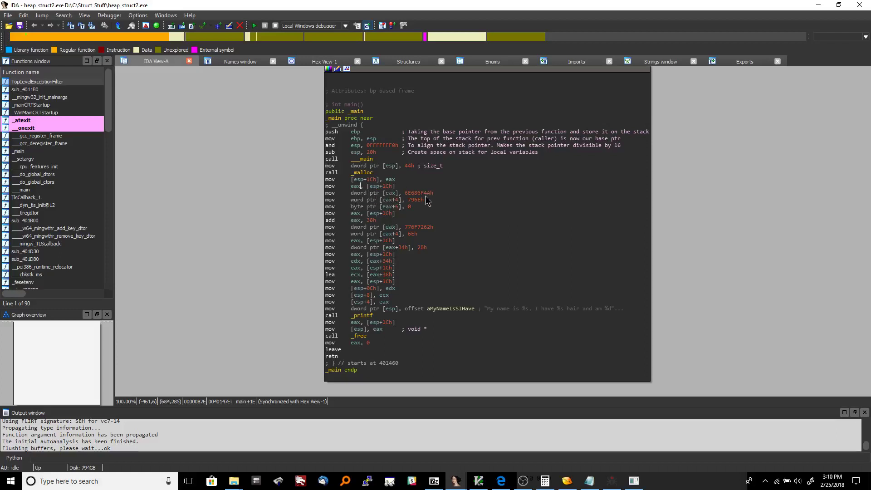
mouse_move(421, 198)
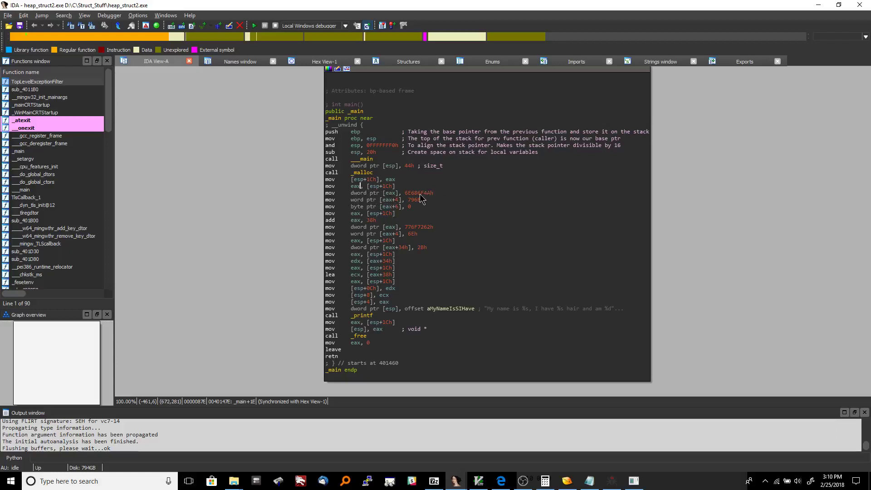
mouse_move(401, 198)
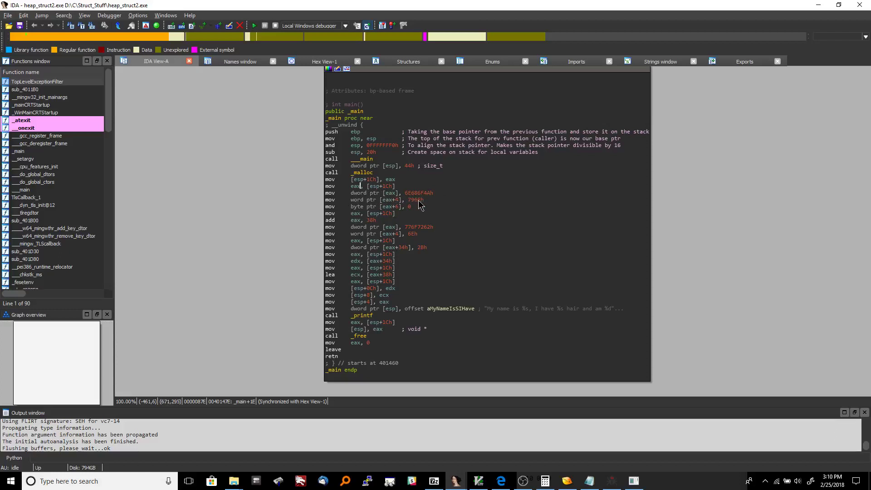
mouse_move(401, 207)
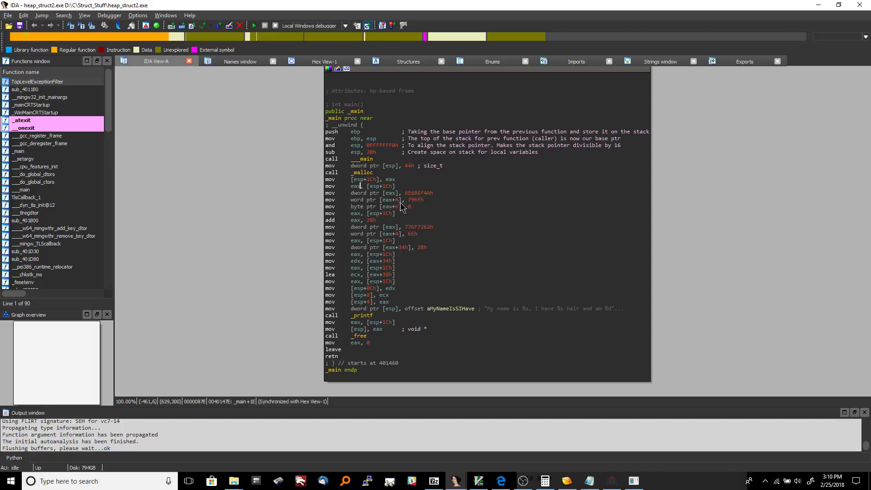
mouse_move(414, 211)
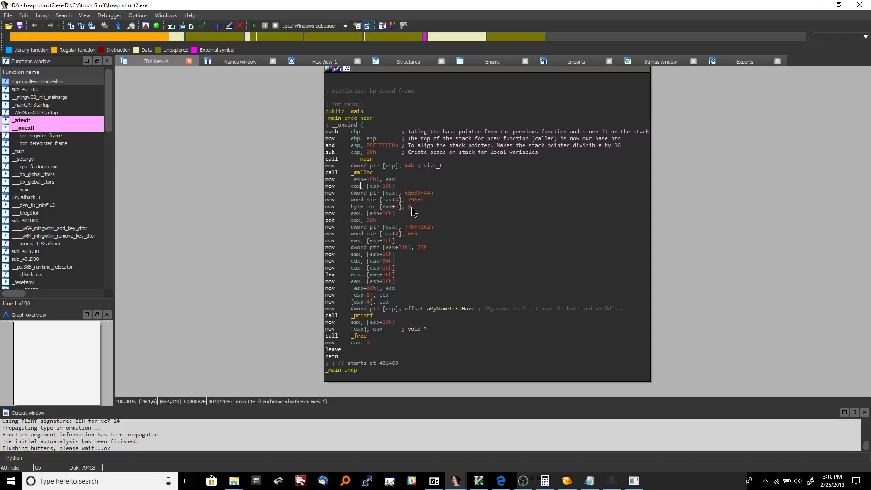
mouse_move(408, 212)
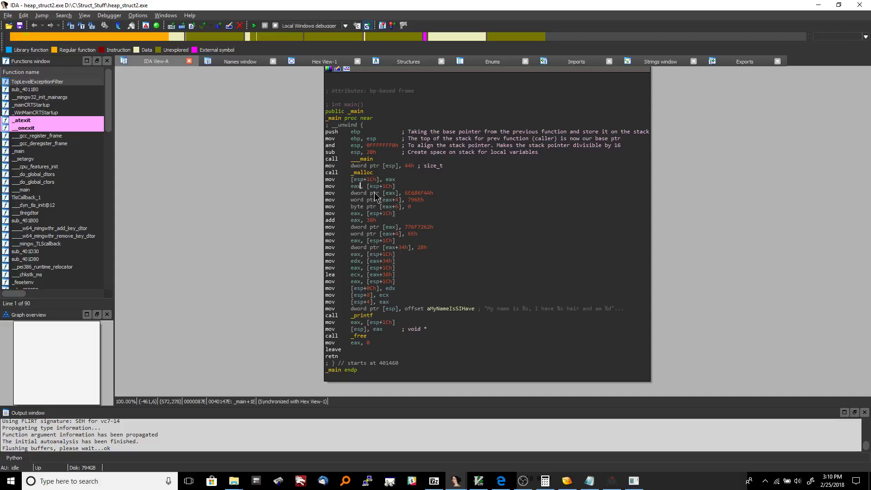
mouse_move(390, 199)
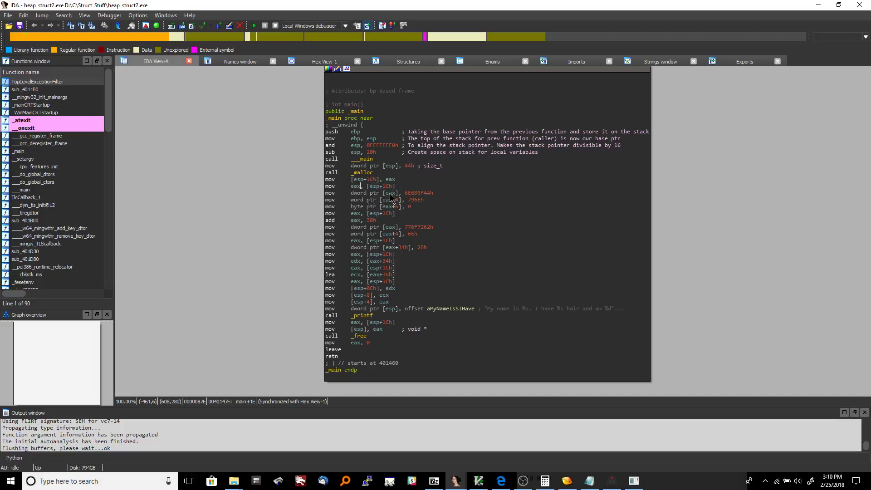
mouse_move(402, 199)
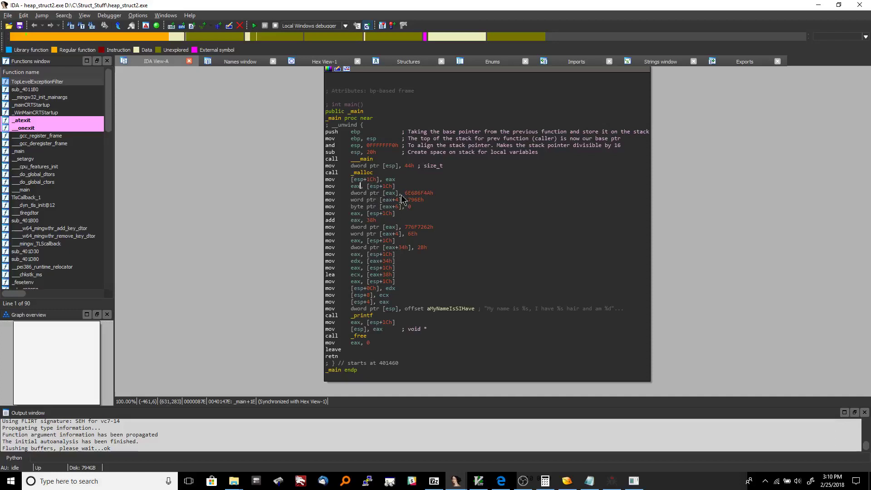
mouse_move(401, 210)
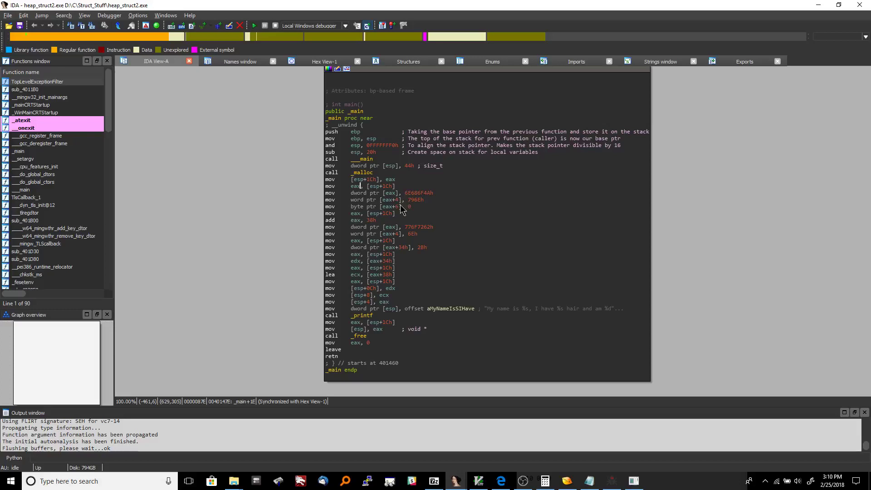
mouse_move(389, 198)
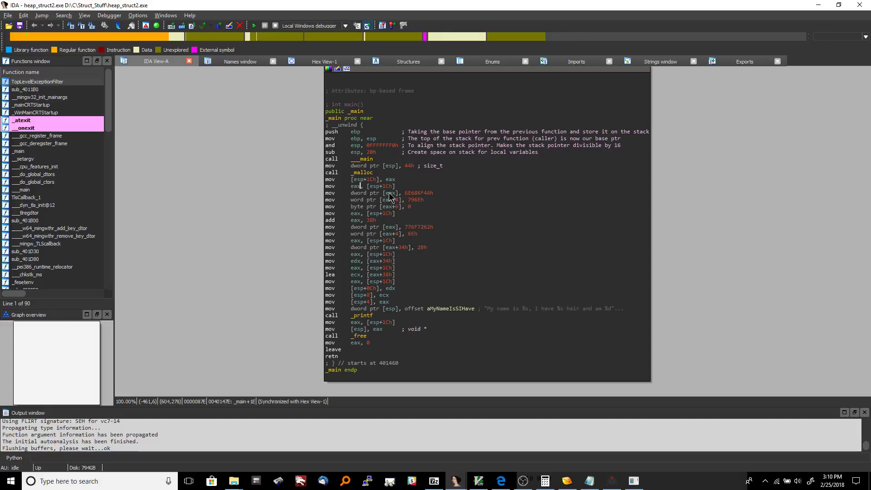
mouse_move(395, 198)
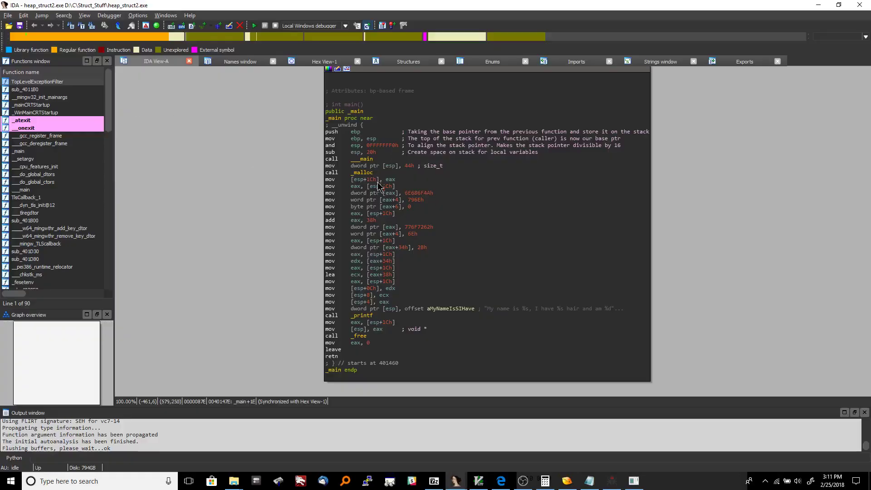
mouse_move(395, 199)
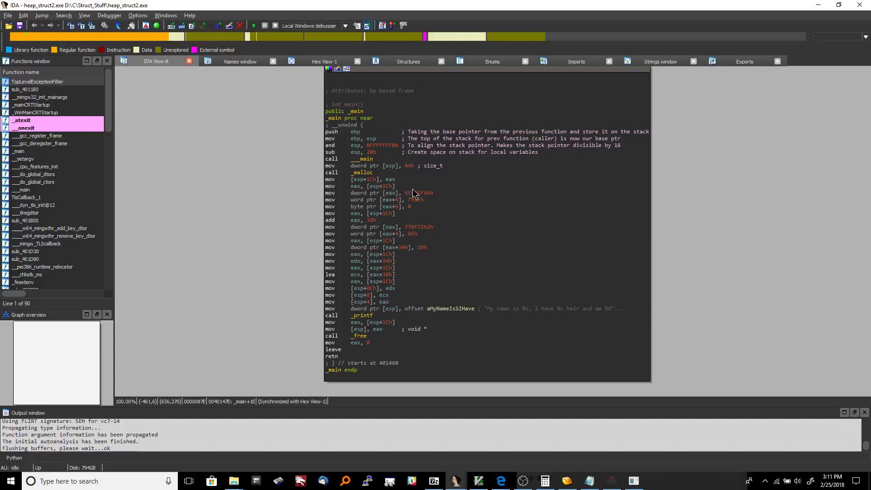
left_click(418, 192)
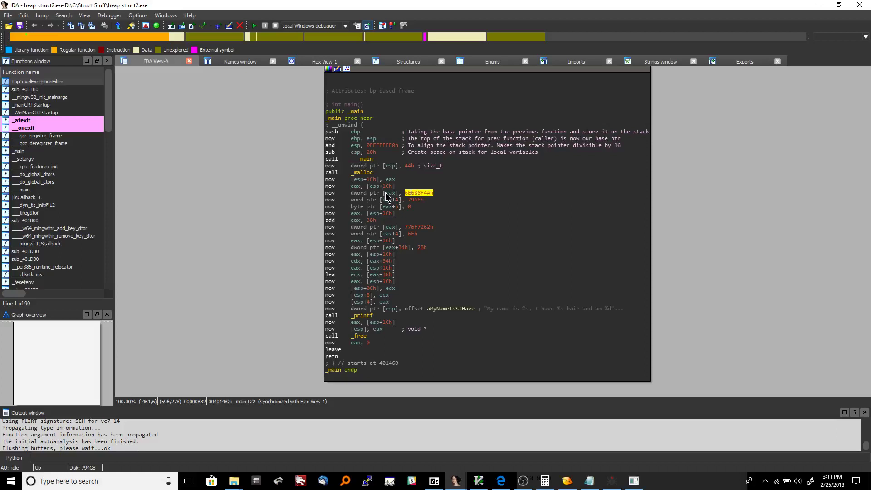
mouse_move(409, 203)
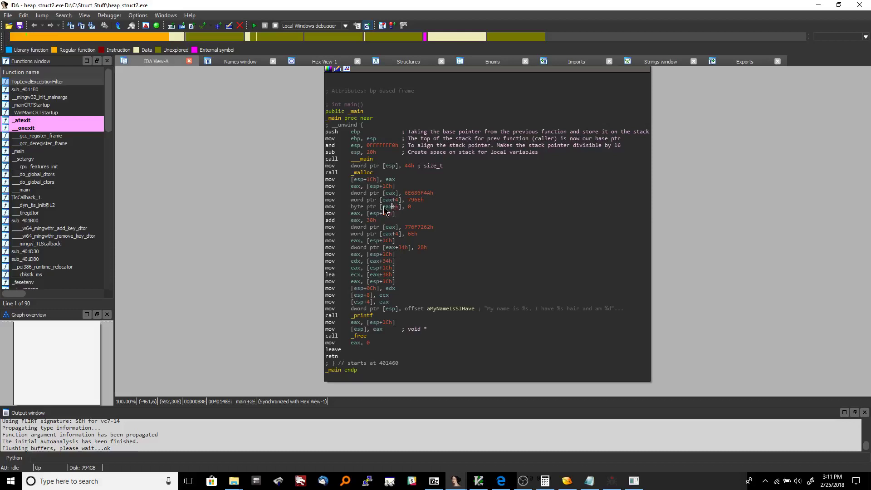
mouse_move(393, 207)
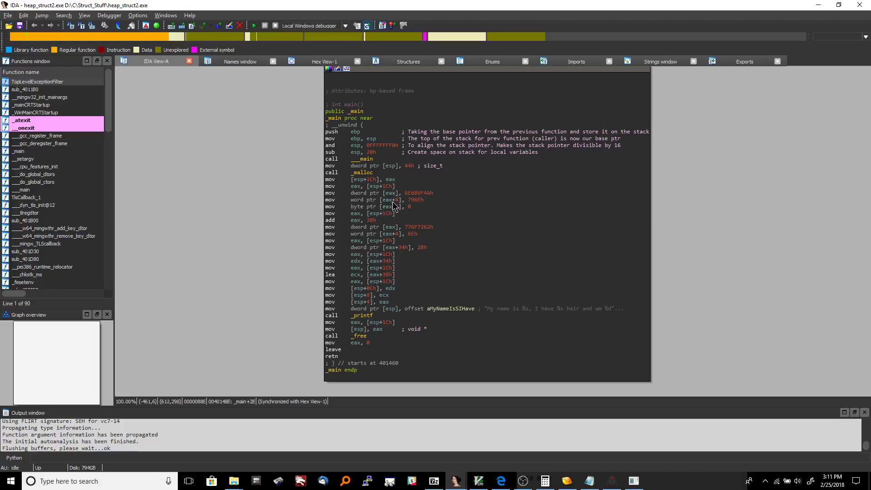
mouse_move(394, 209)
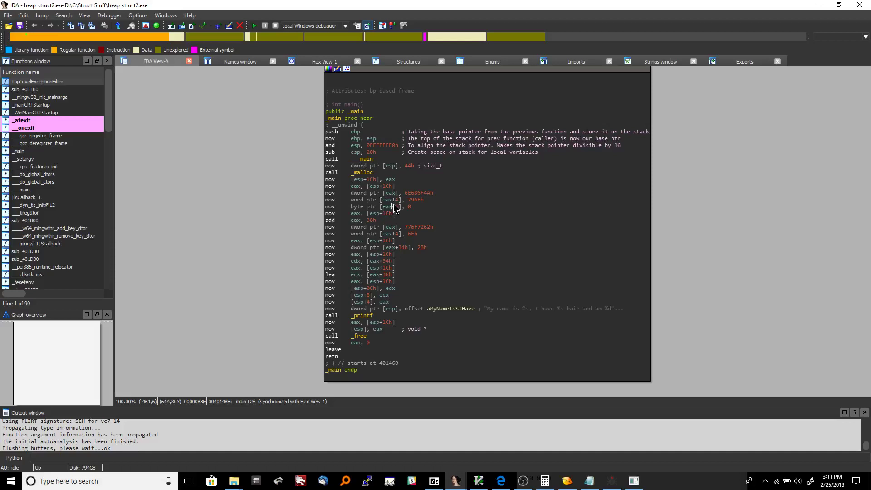
mouse_move(400, 209)
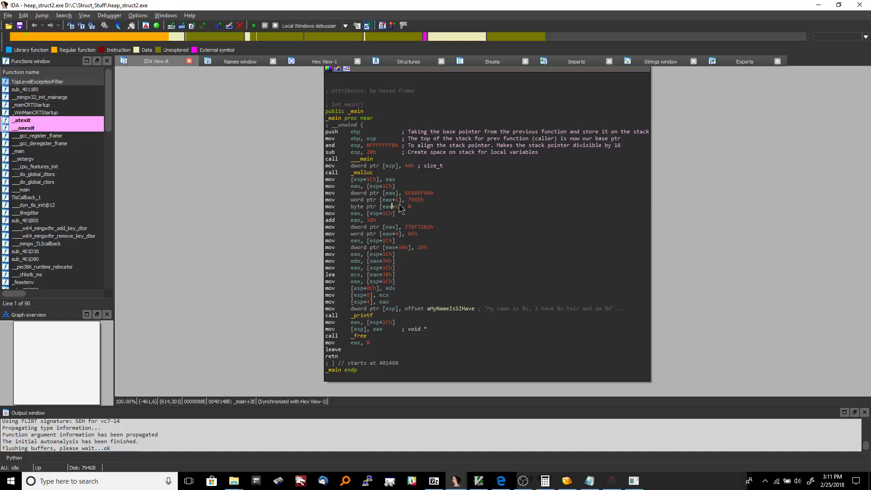
right_click(411, 192)
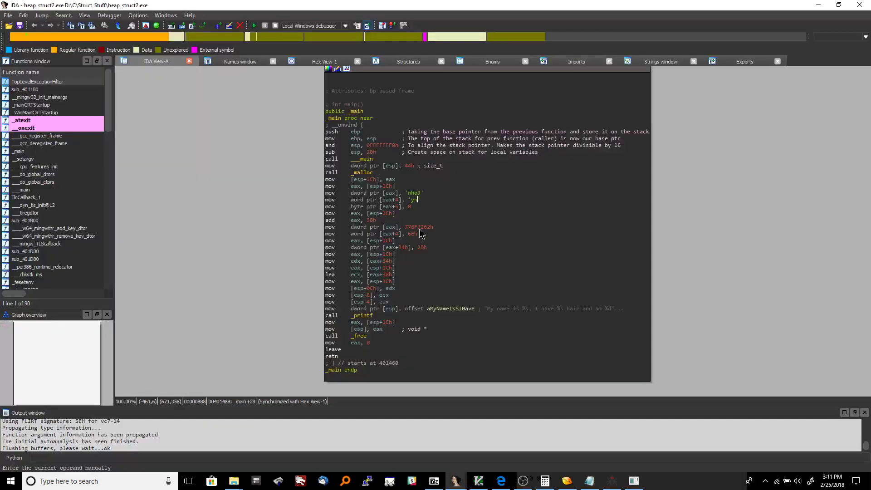
mouse_move(448, 198)
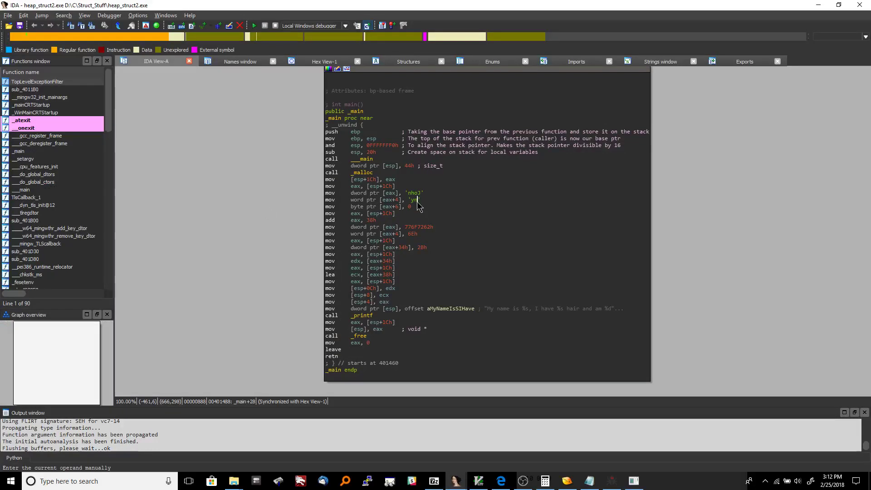
mouse_move(387, 204)
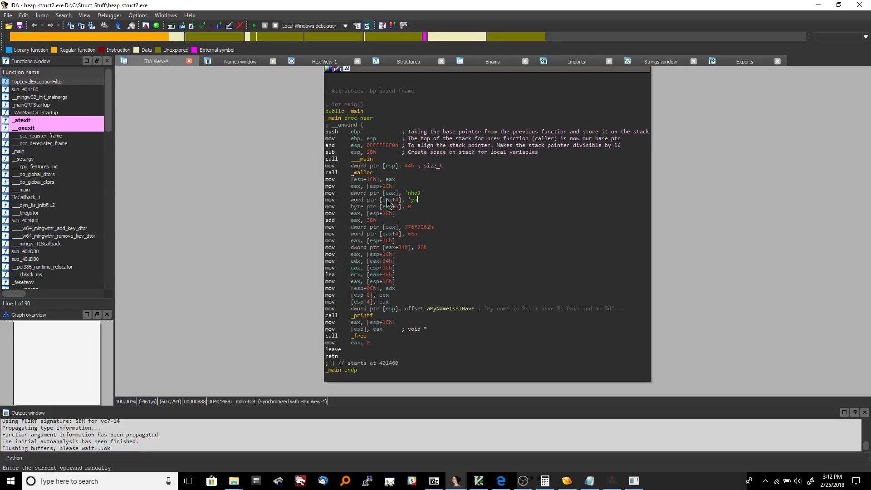
mouse_move(376, 198)
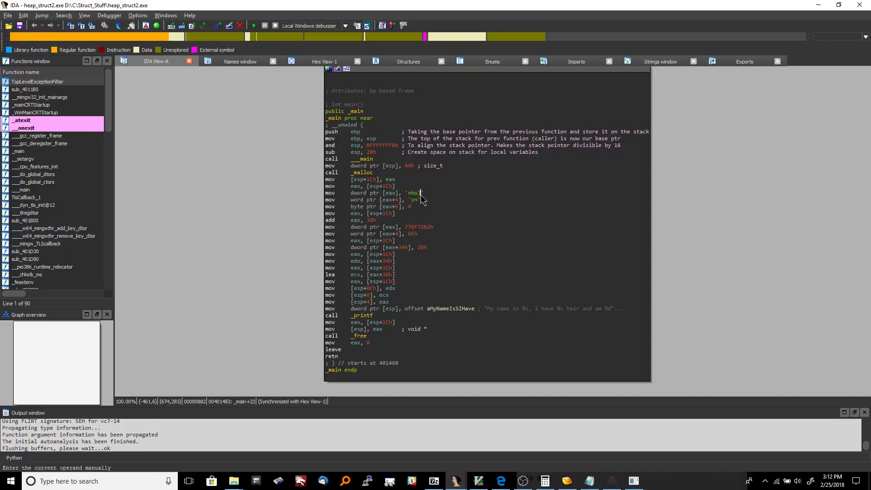
mouse_move(384, 204)
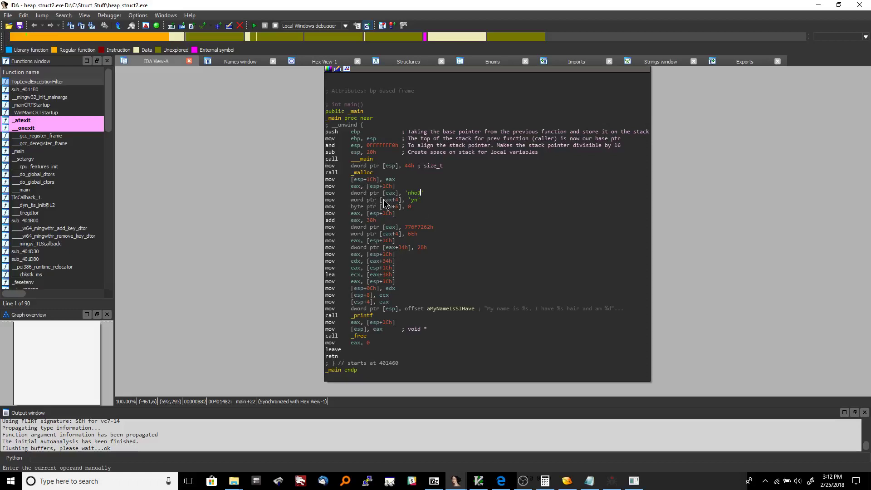
mouse_move(382, 207)
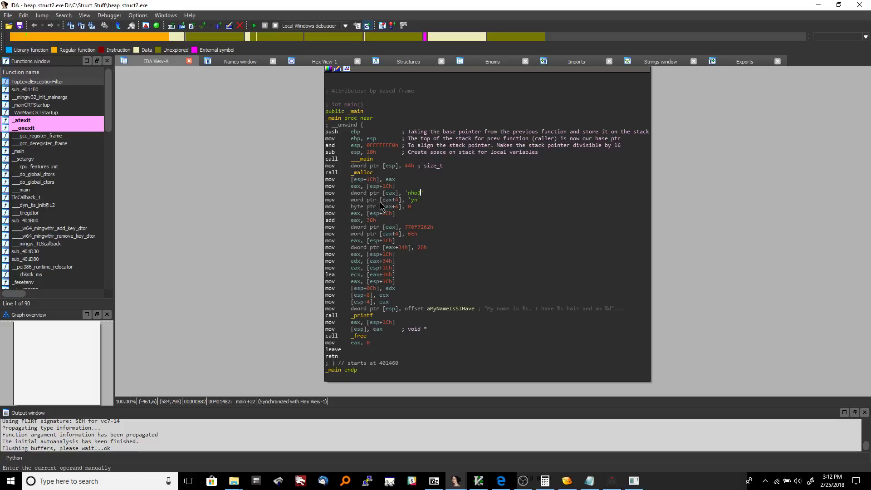
mouse_move(395, 205)
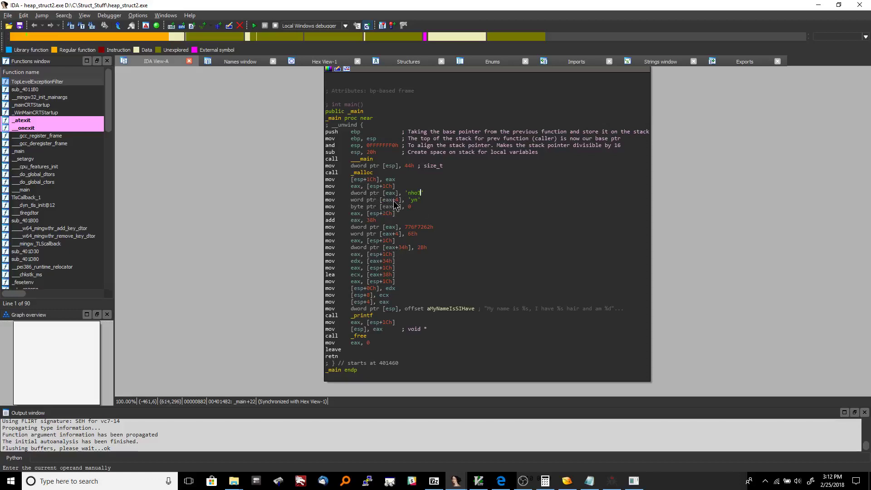
mouse_move(399, 199)
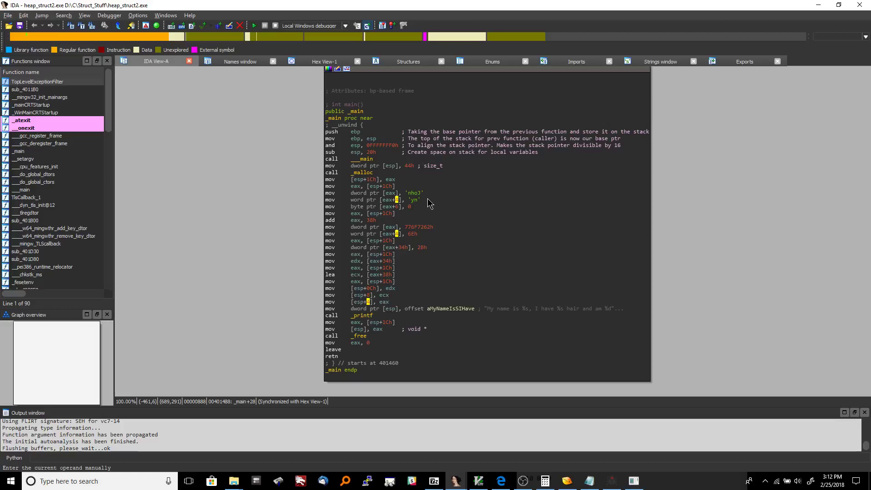
mouse_move(359, 206)
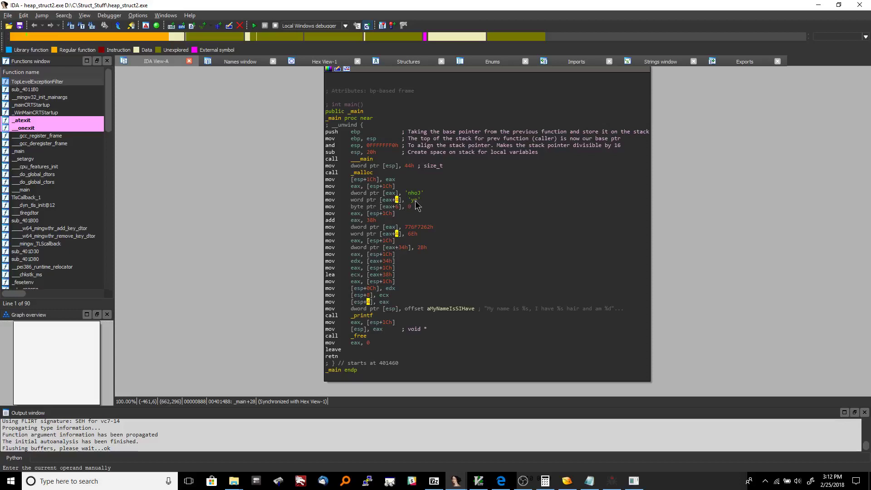
mouse_move(435, 221)
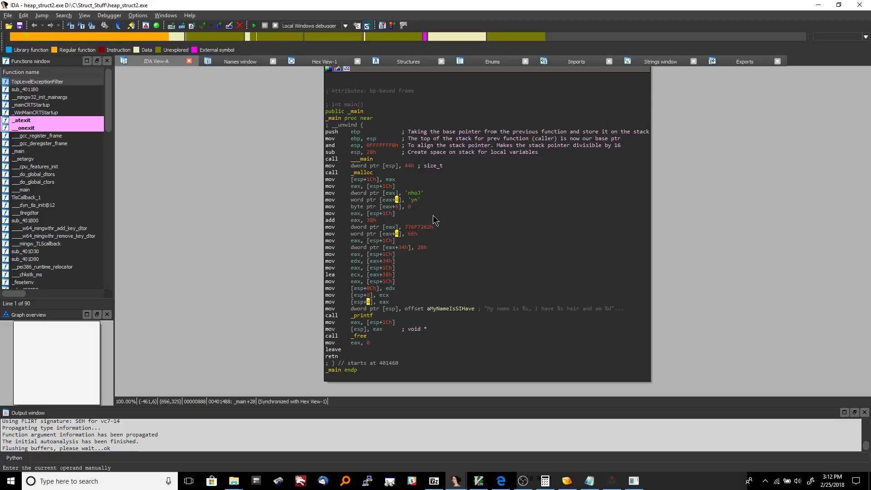
mouse_move(436, 206)
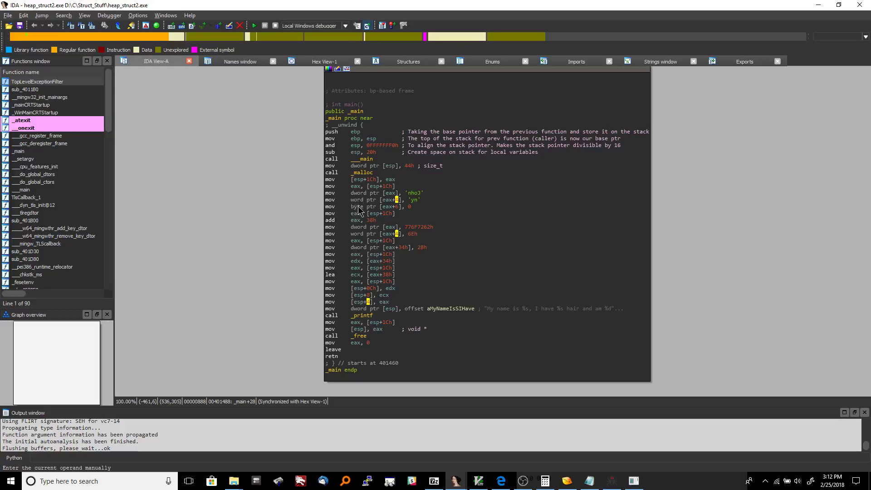
left_click(357, 206)
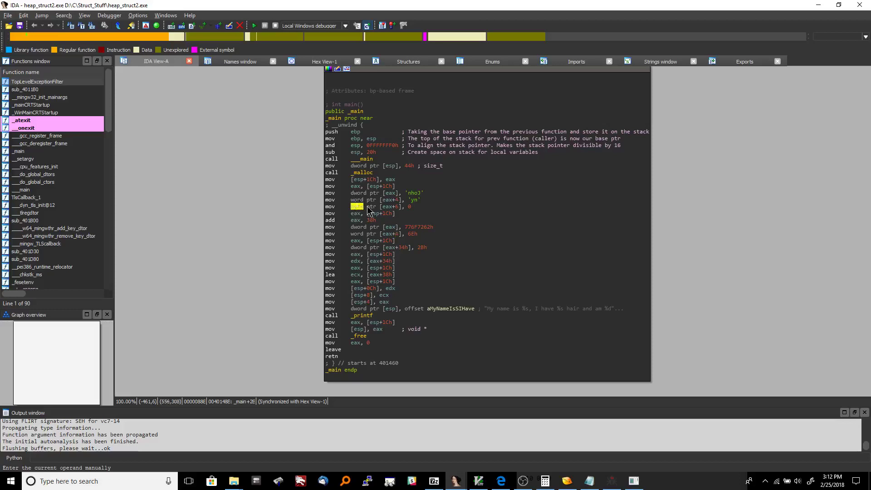
mouse_move(397, 212)
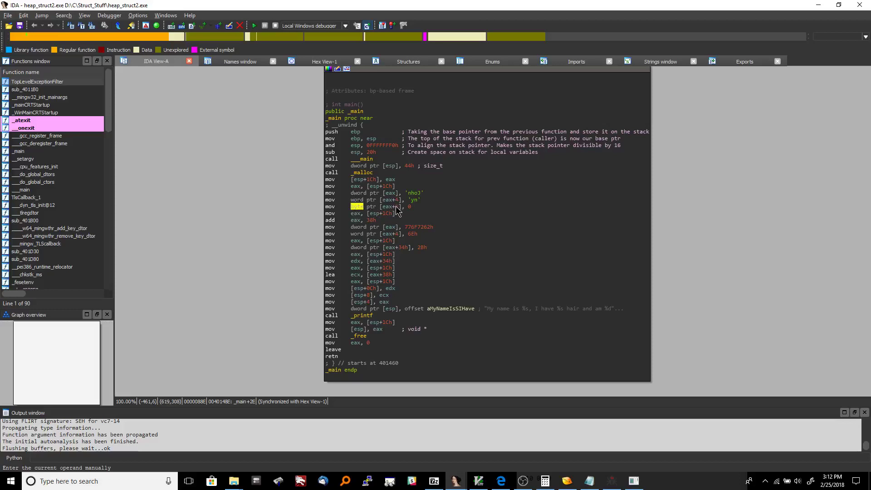
mouse_move(416, 207)
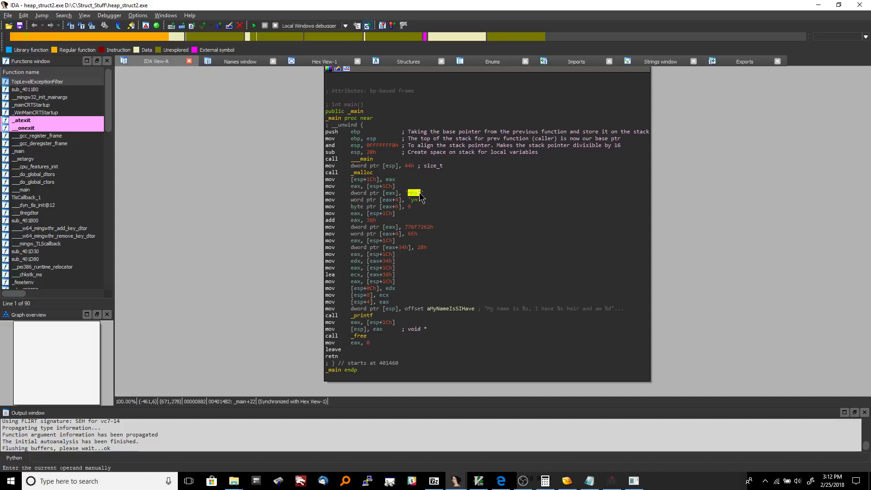
mouse_move(417, 201)
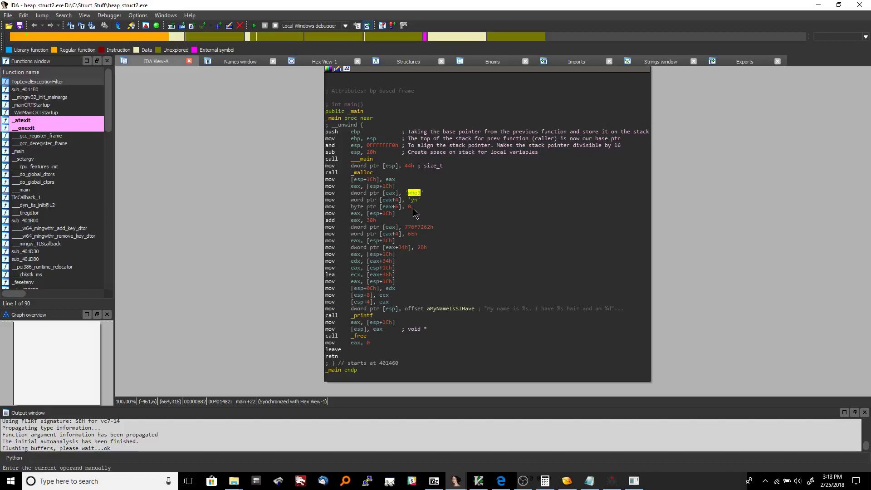
mouse_move(410, 212)
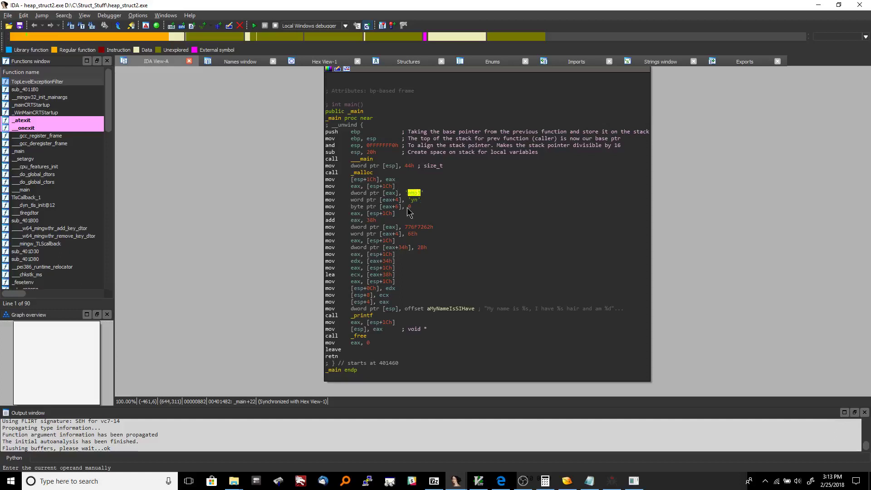
mouse_move(407, 212)
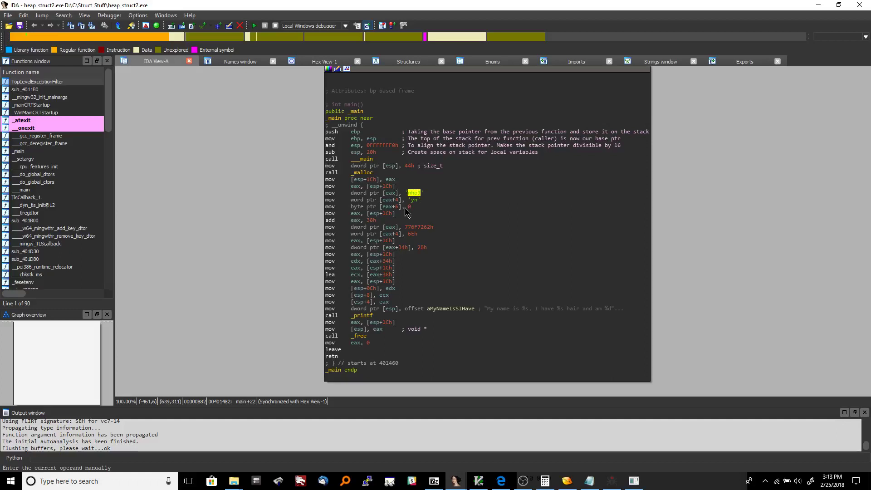
mouse_move(410, 211)
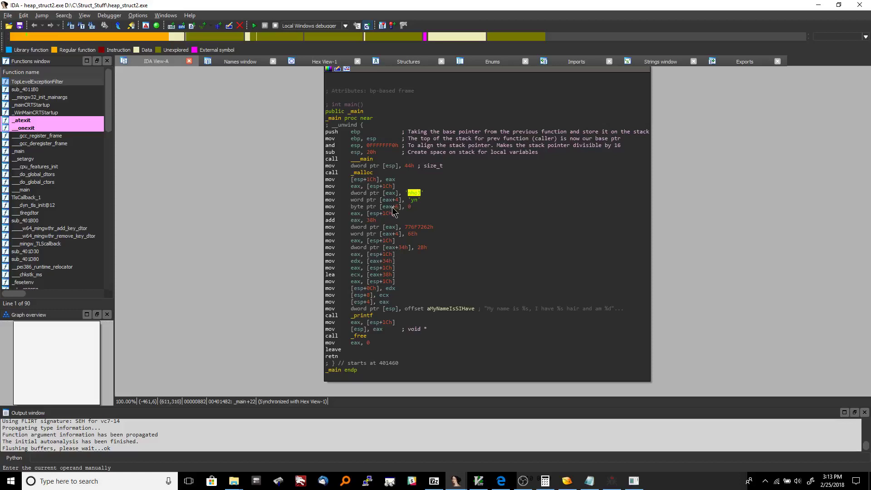
mouse_move(413, 206)
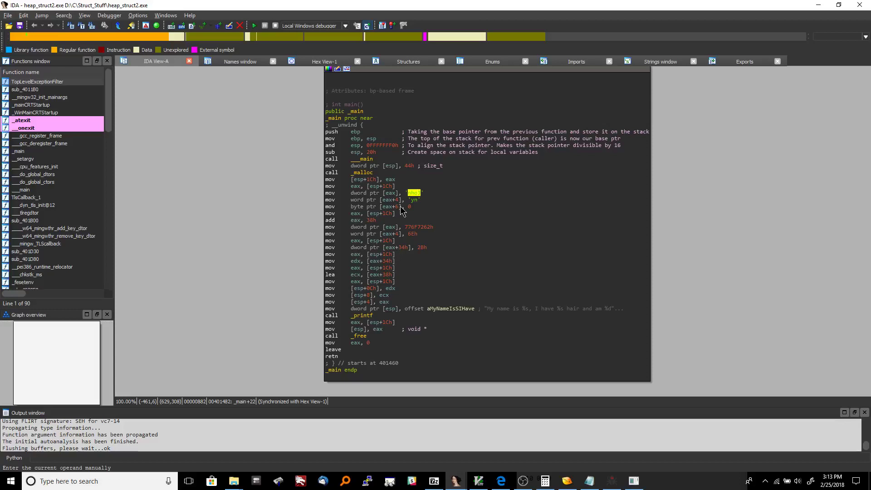
mouse_move(587, 263)
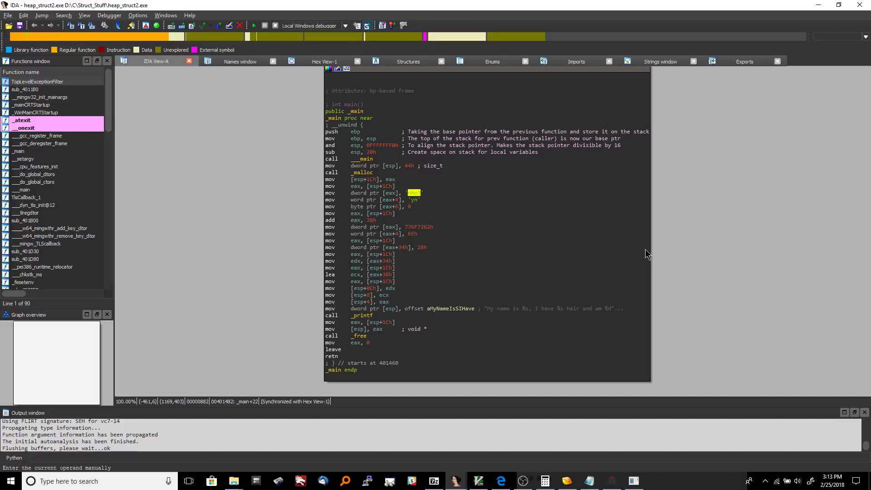
mouse_move(471, 190)
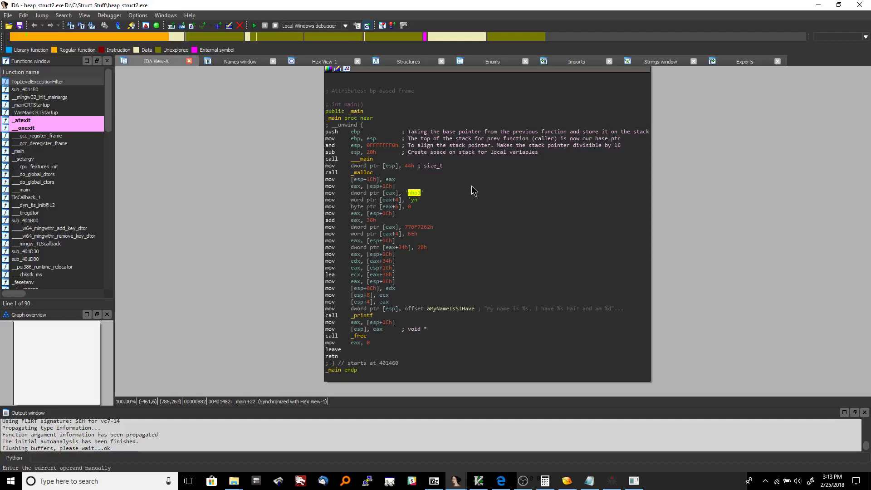
left_click(476, 481)
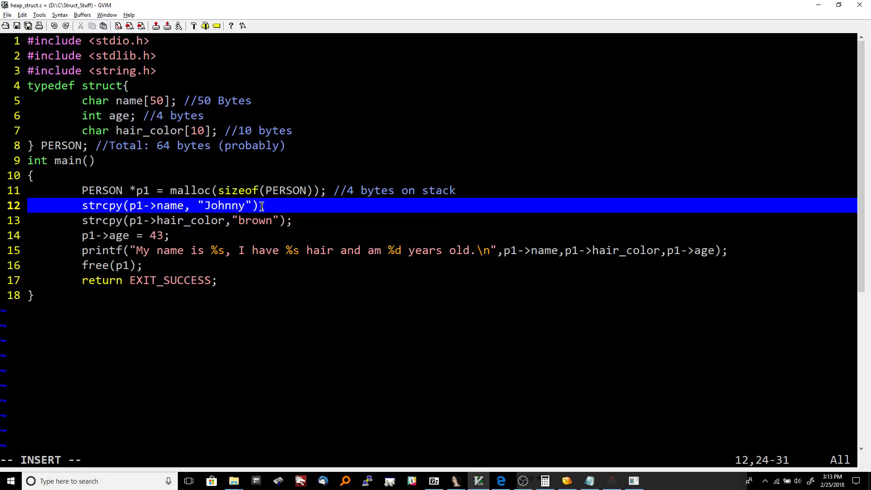
type(";")
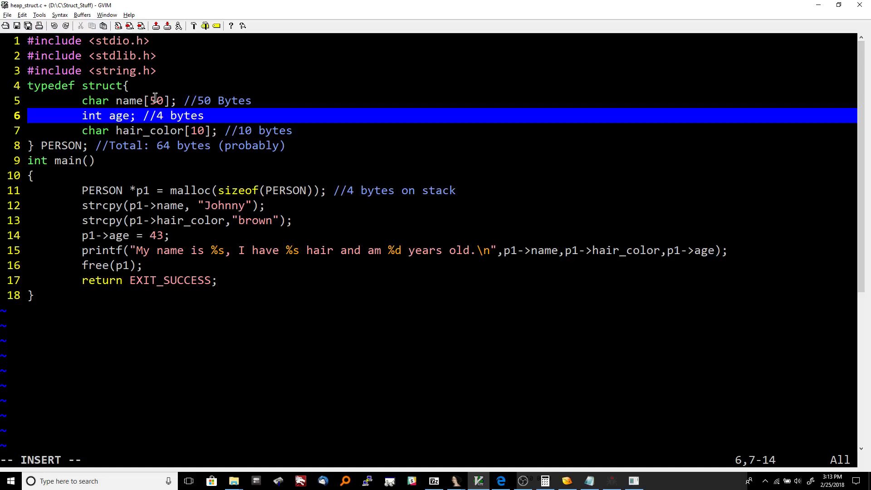
mouse_move(128, 116)
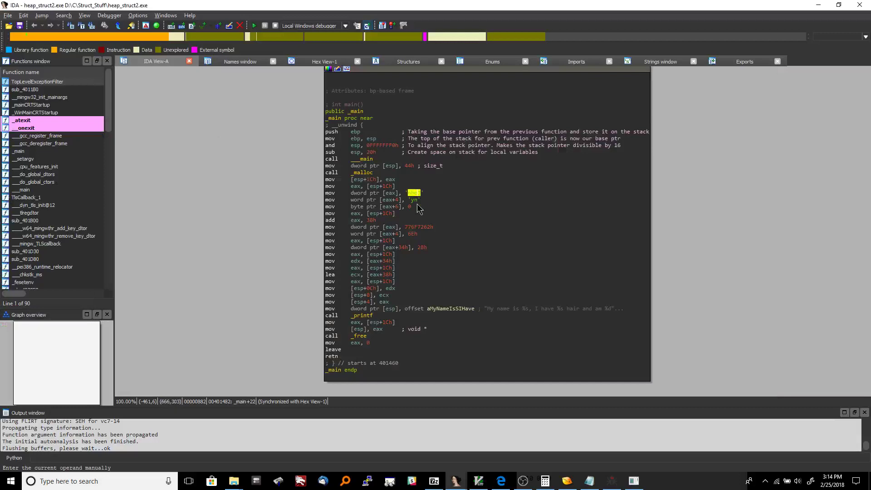
mouse_move(387, 222)
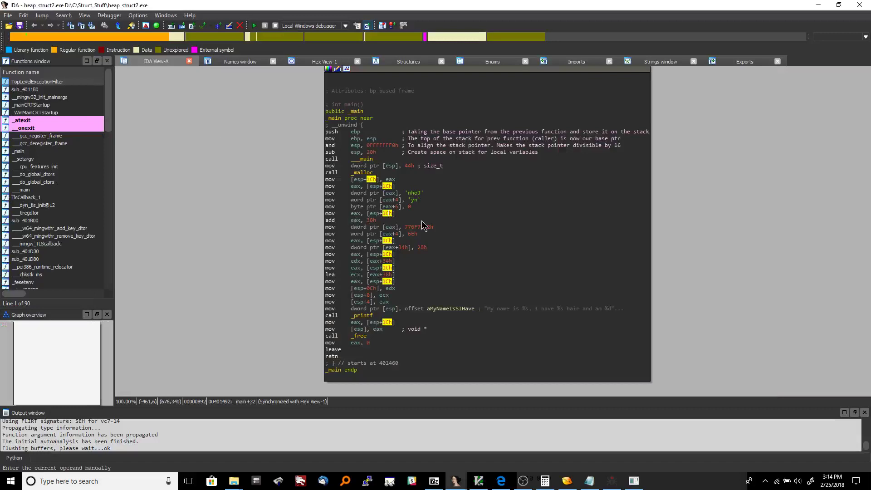
mouse_move(406, 227)
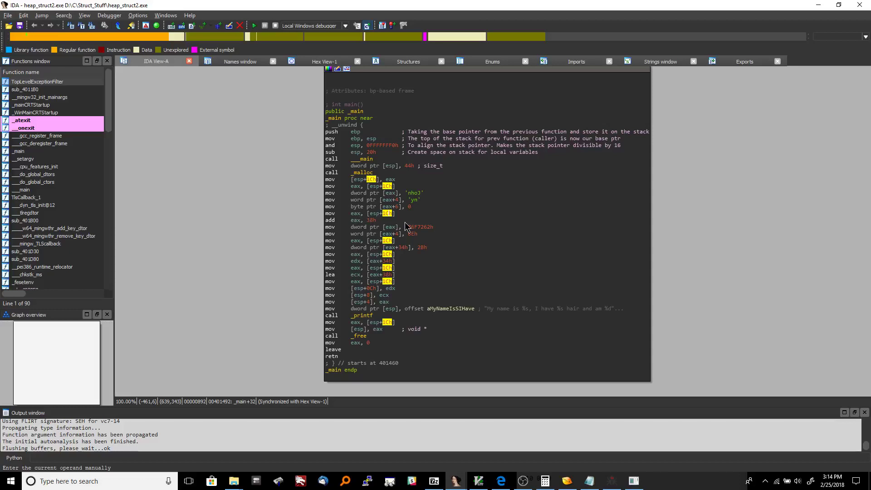
Highlight every use of the 30h offset added to the struct pointer in _main.
right_click(369, 219)
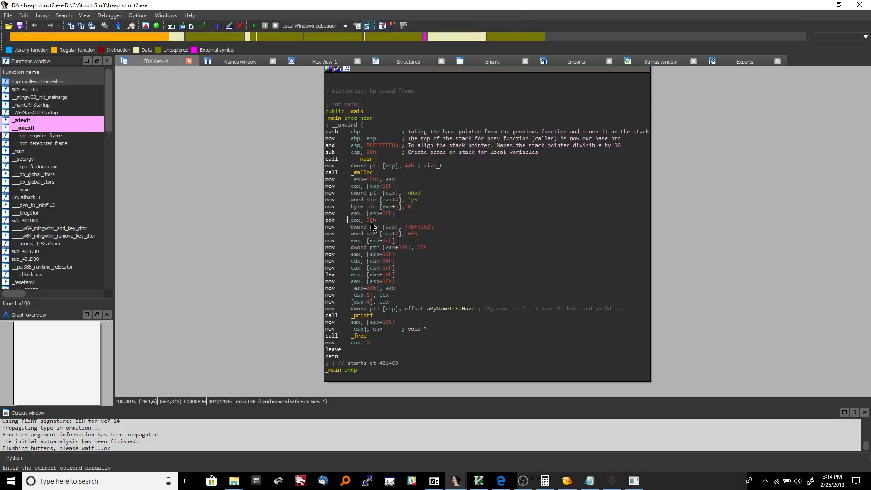
left_click(369, 220)
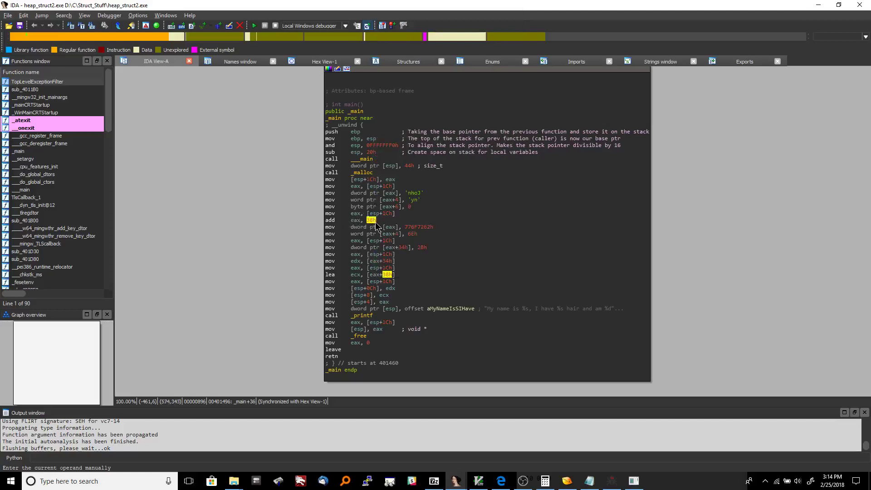
mouse_move(446, 235)
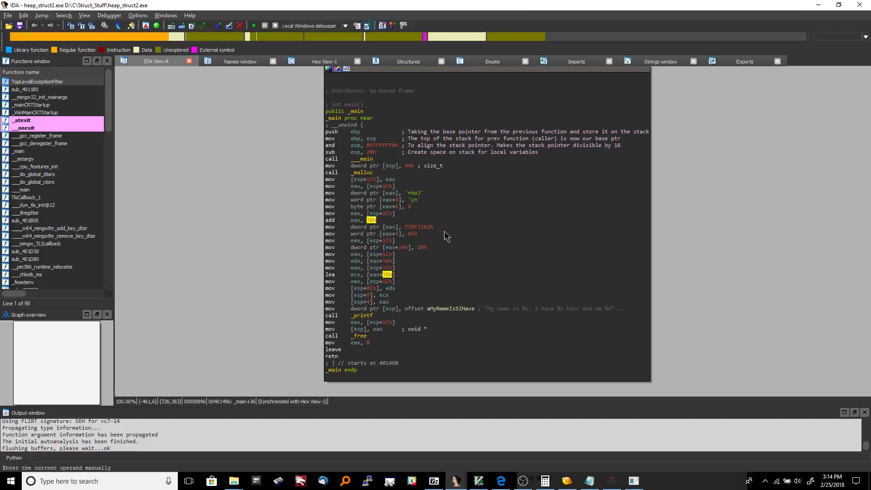
mouse_move(361, 248)
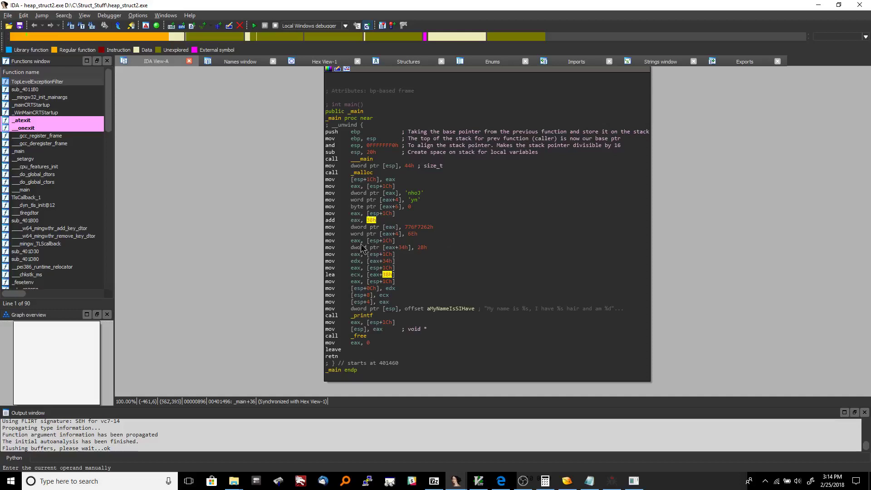
mouse_move(400, 230)
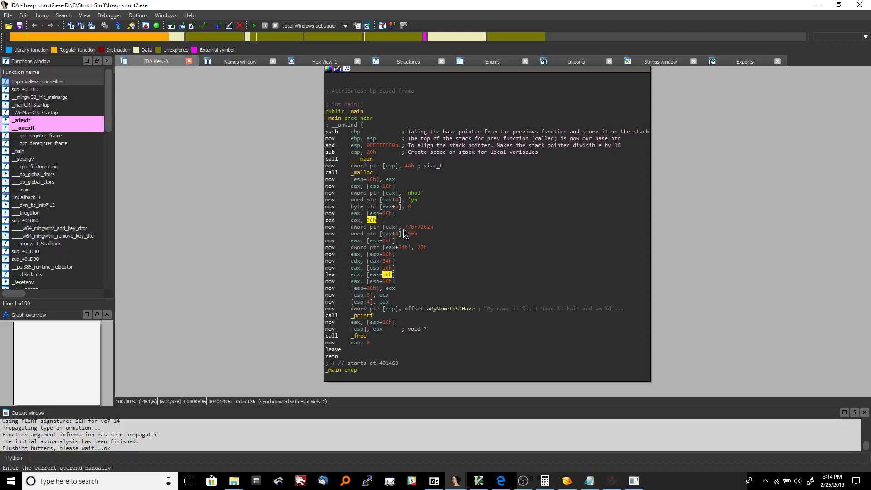
mouse_move(420, 233)
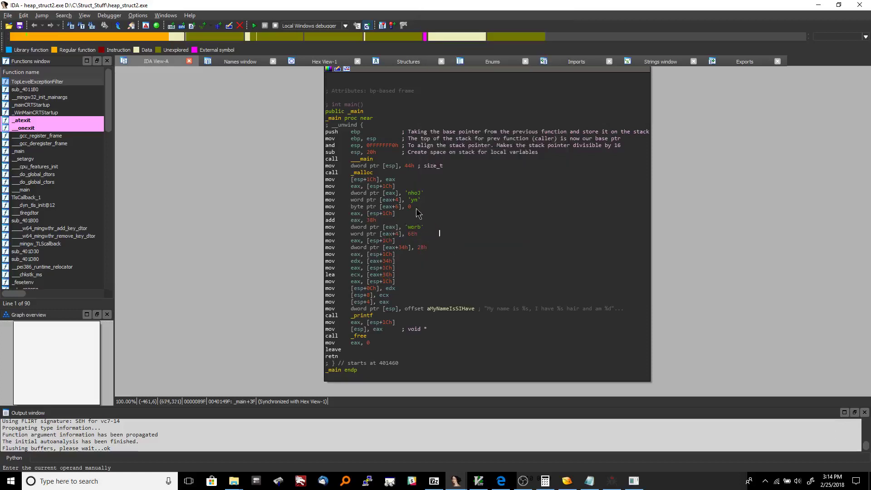
mouse_move(400, 235)
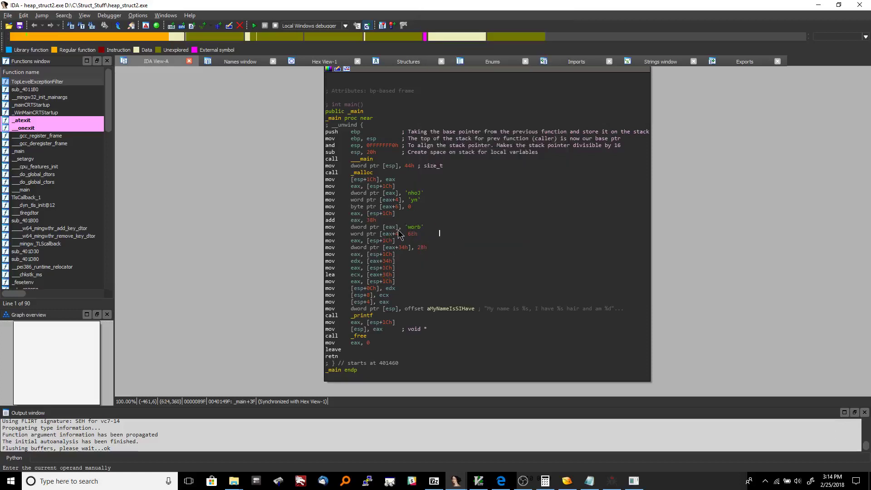
mouse_move(420, 209)
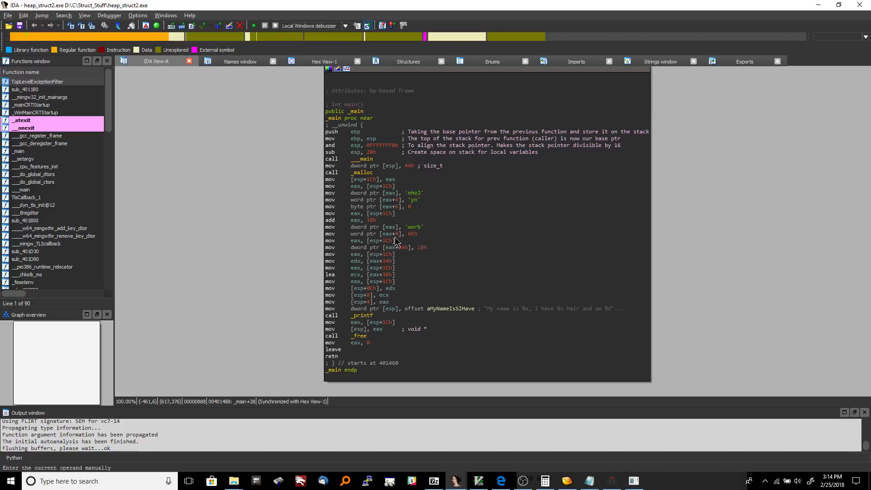
mouse_move(424, 233)
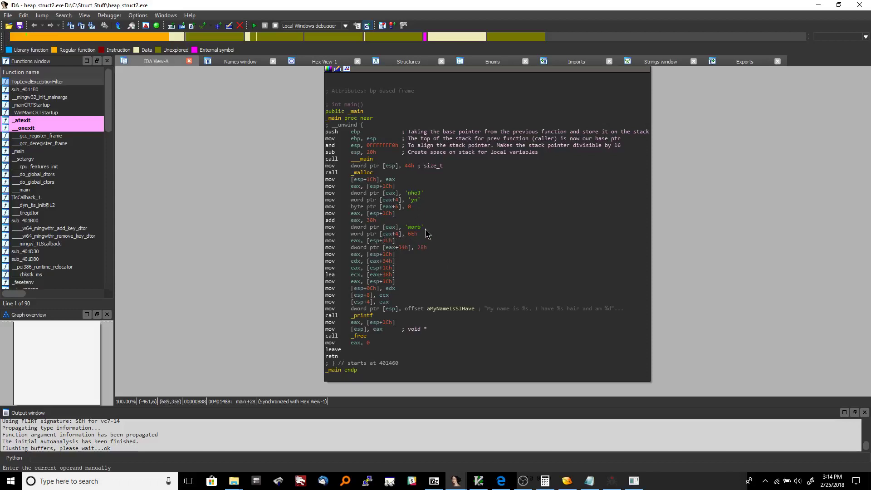
mouse_move(413, 232)
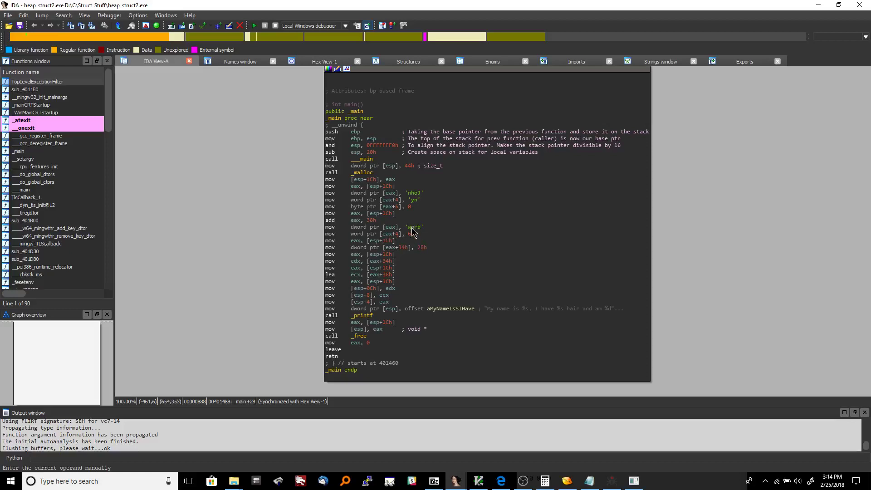
mouse_move(411, 233)
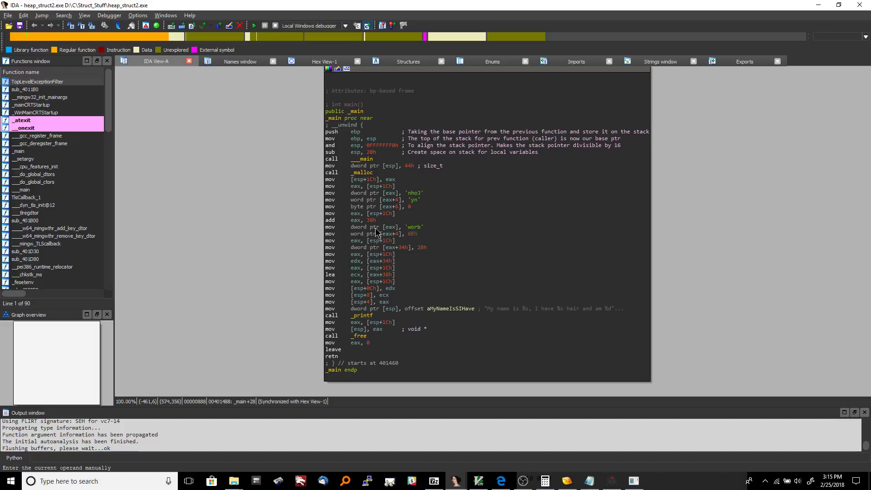
mouse_move(408, 234)
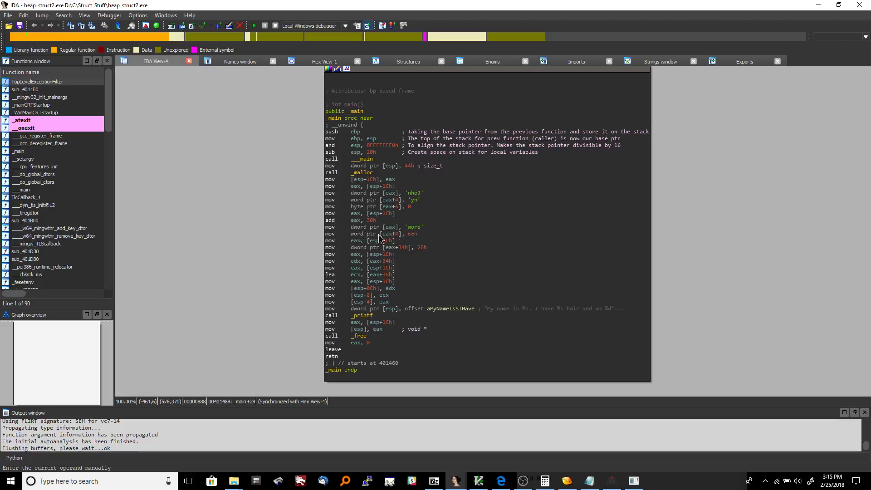
Show the 6Eh word constant at eax+4 as the character 'n', completing 'brown'.
left_click(412, 233)
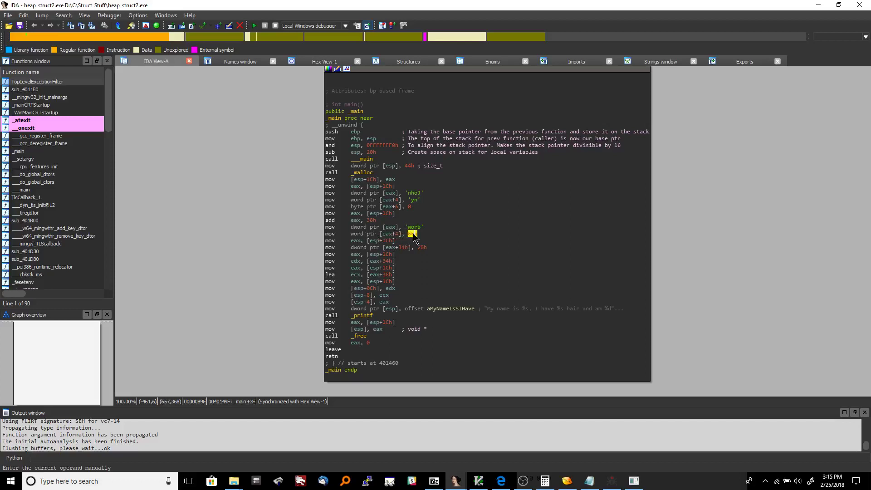
right_click(411, 233)
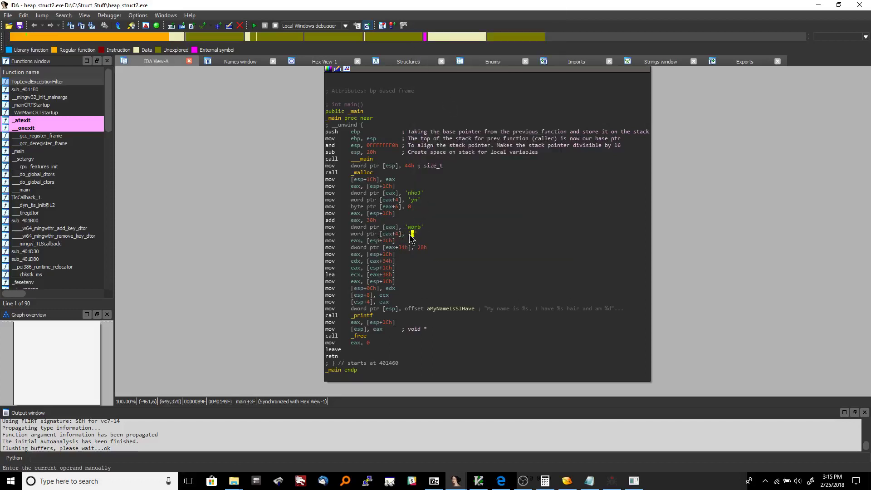
left_click(357, 233)
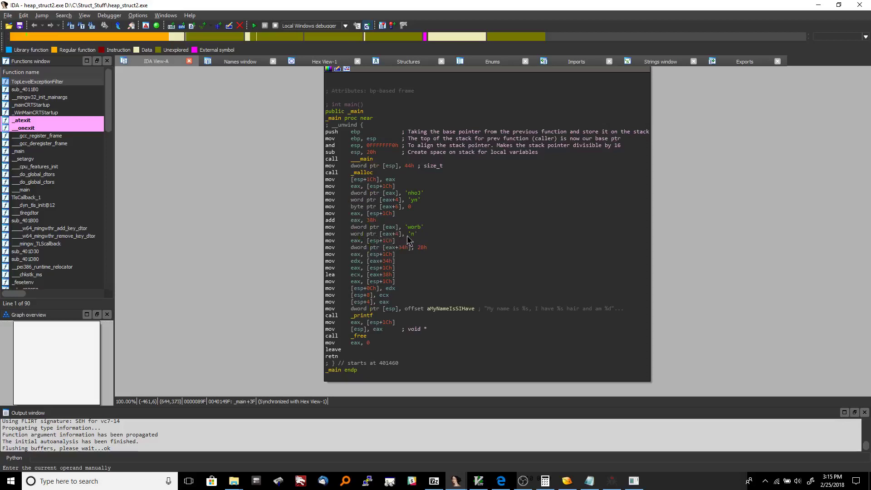
mouse_move(396, 238)
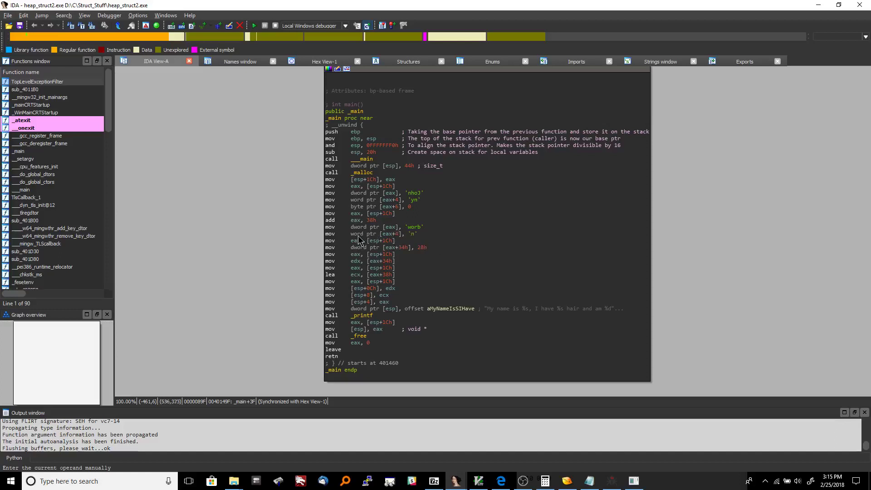
mouse_move(426, 227)
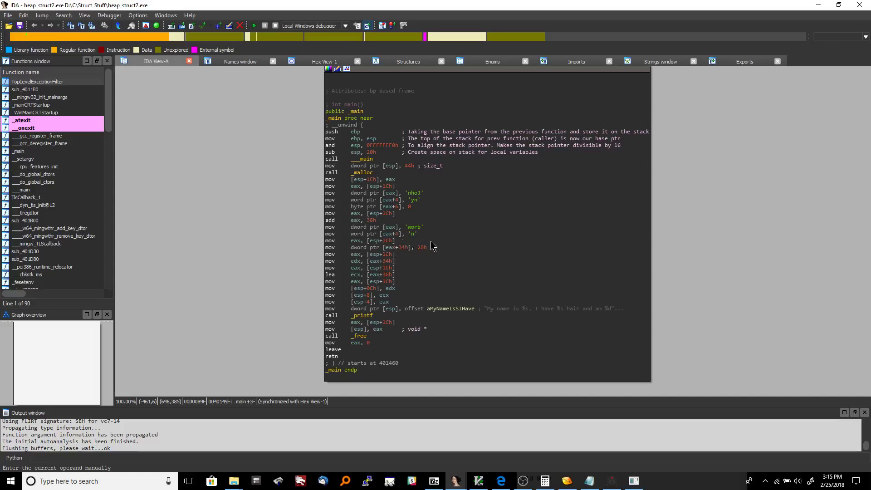
mouse_move(420, 237)
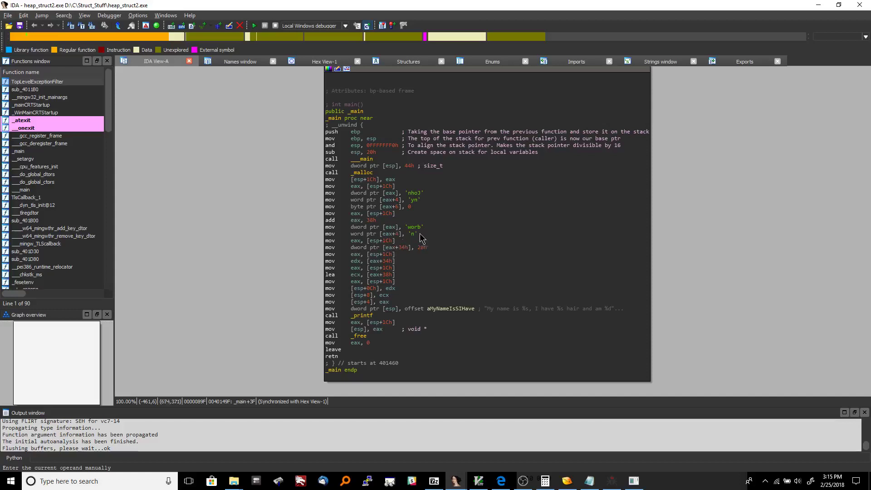
mouse_move(432, 233)
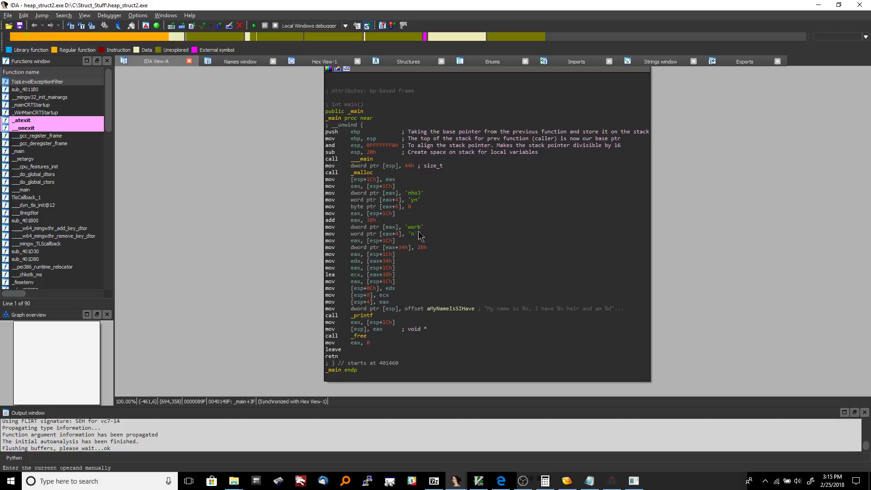
left_click(388, 240)
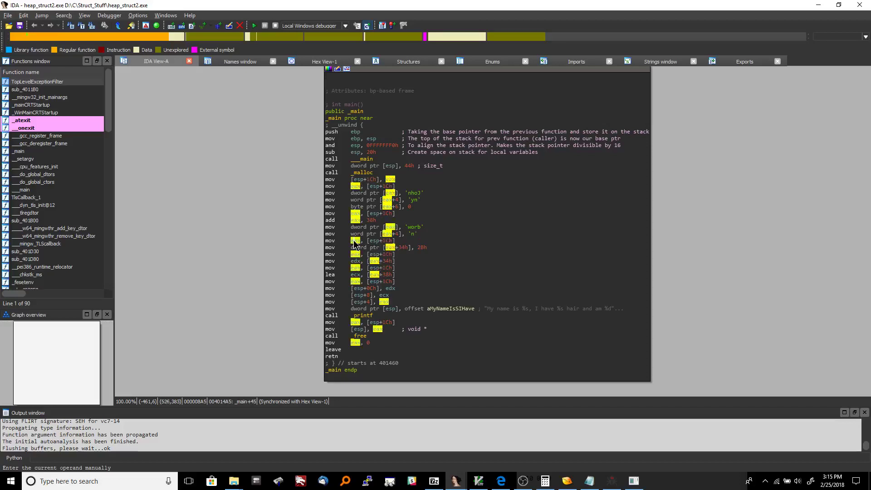
mouse_move(420, 251)
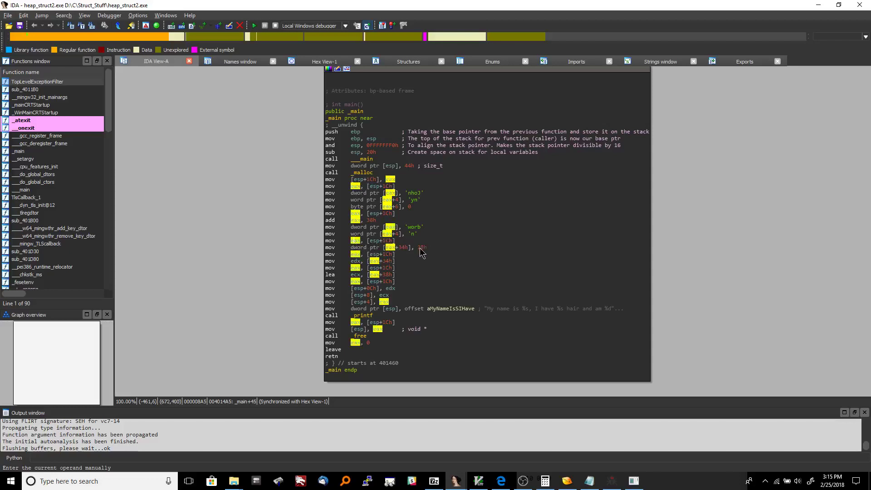
left_click(419, 246)
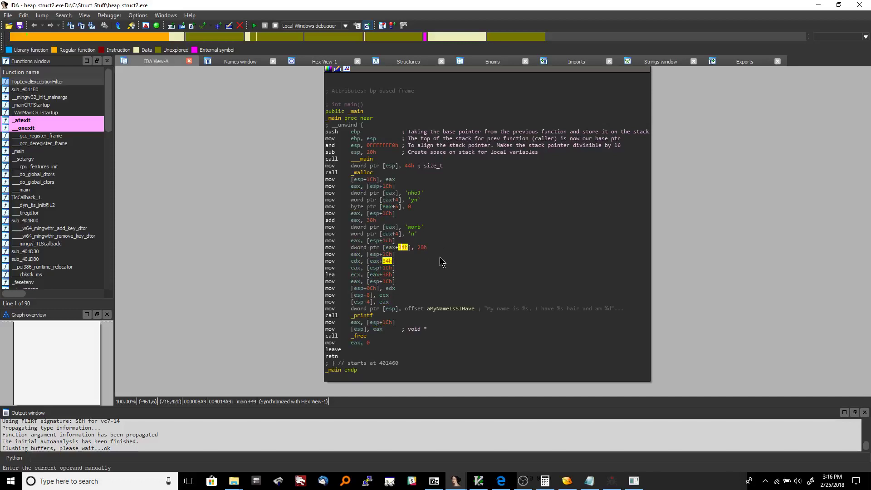
right_click(400, 247)
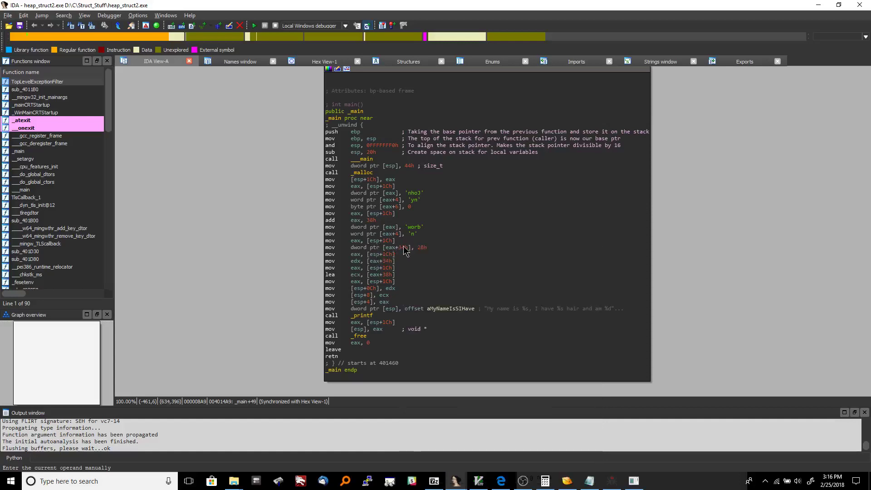
left_click(401, 247)
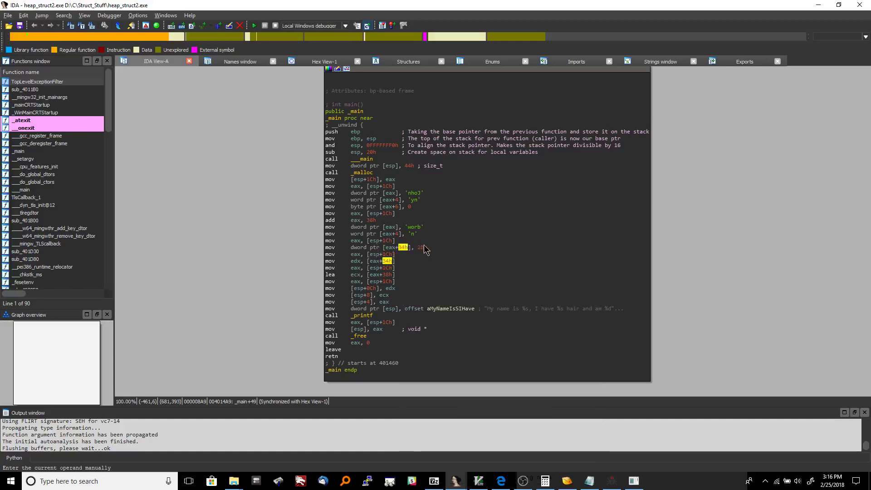
left_click(476, 480)
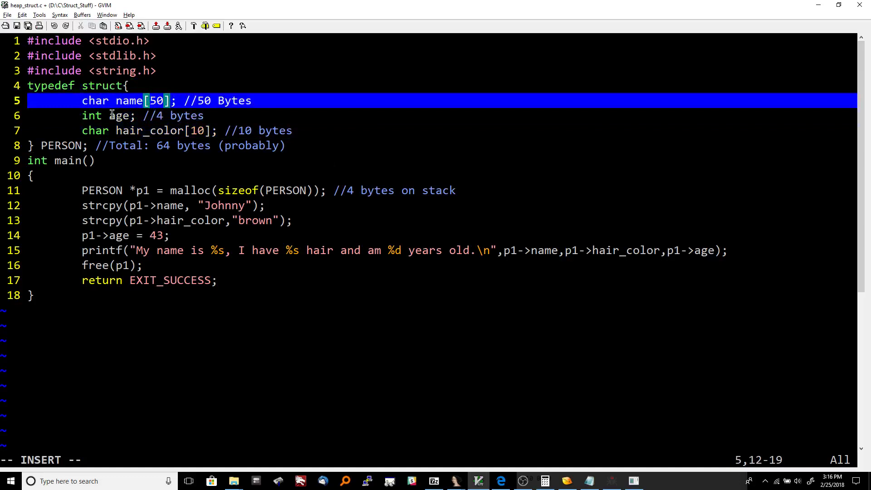
key("Down")
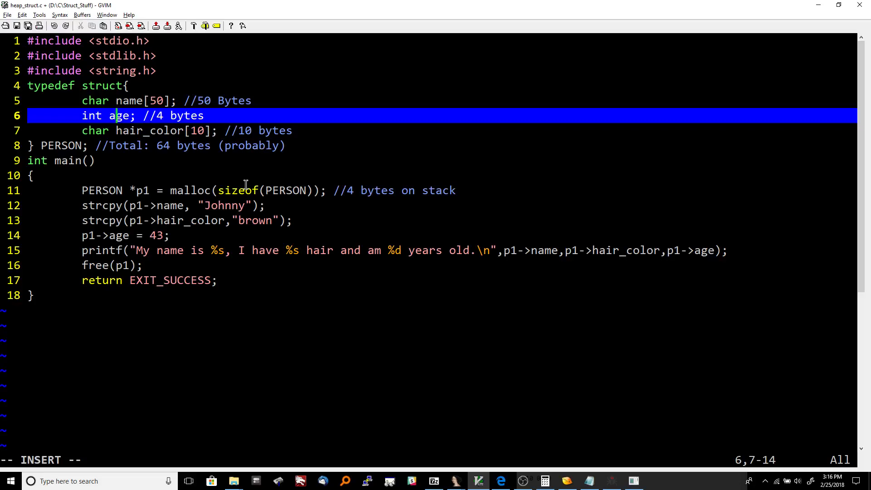
left_click(476, 481)
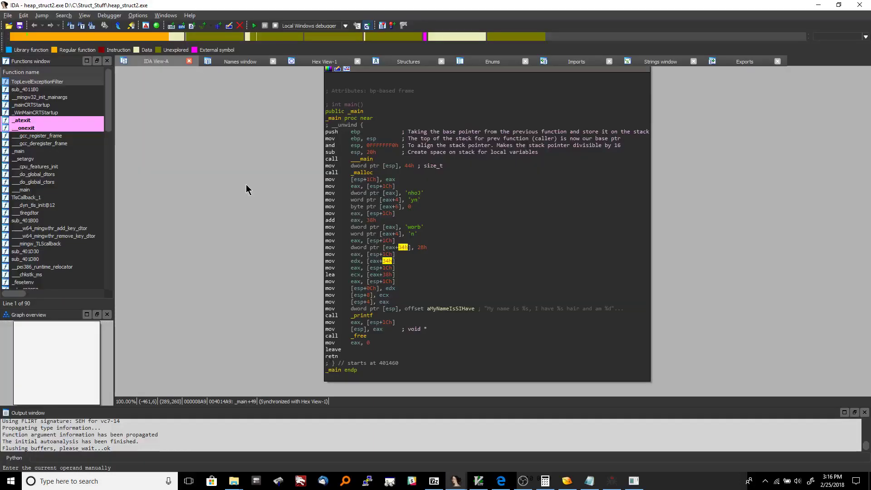
mouse_move(423, 253)
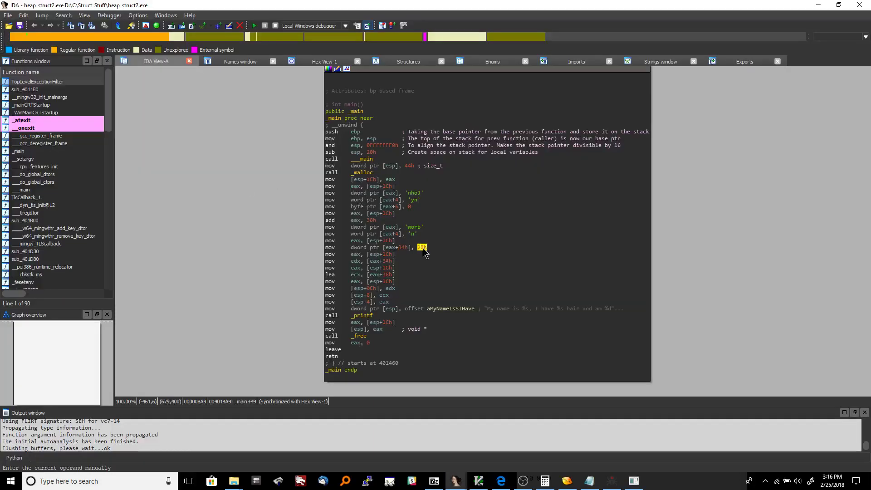
mouse_move(382, 253)
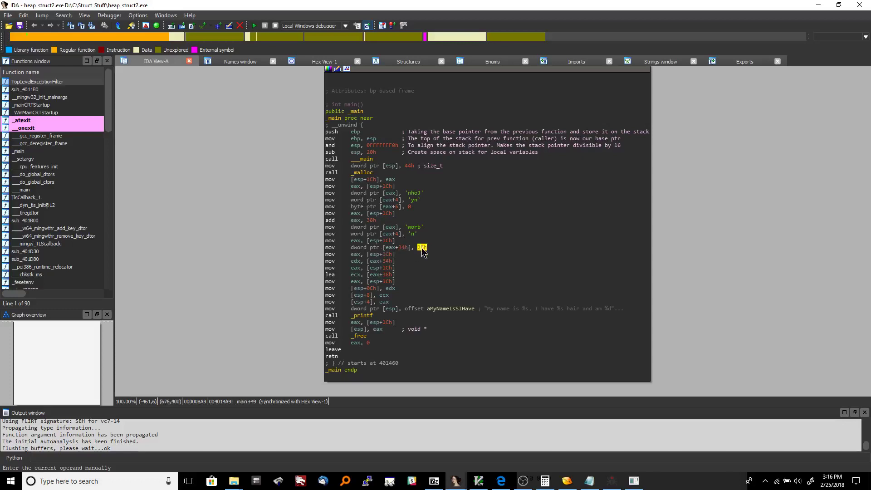
right_click(420, 247)
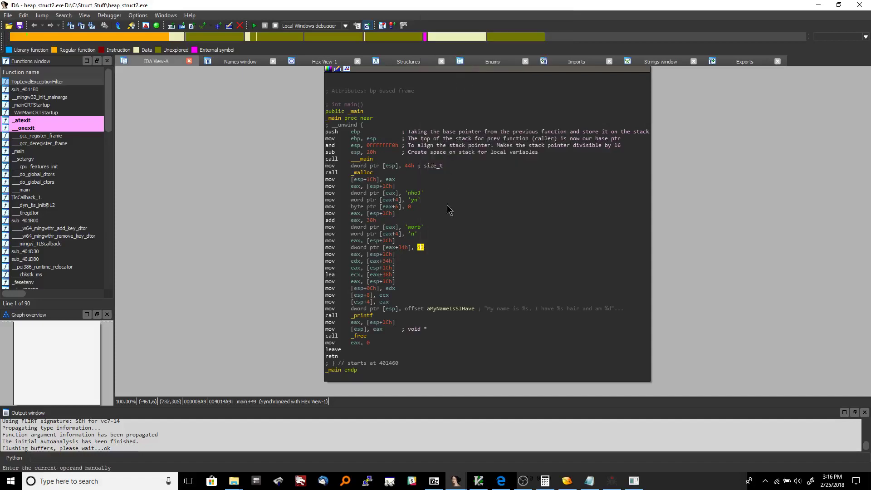
left_click(476, 480)
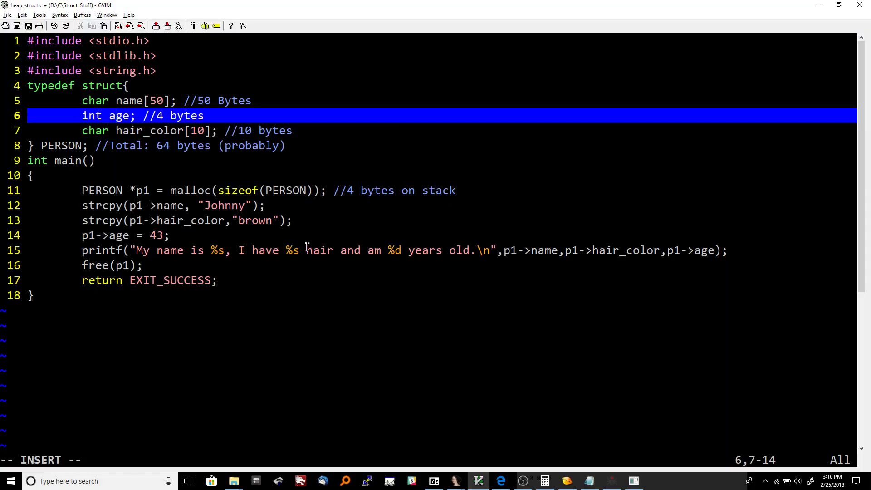
left_click(167, 235)
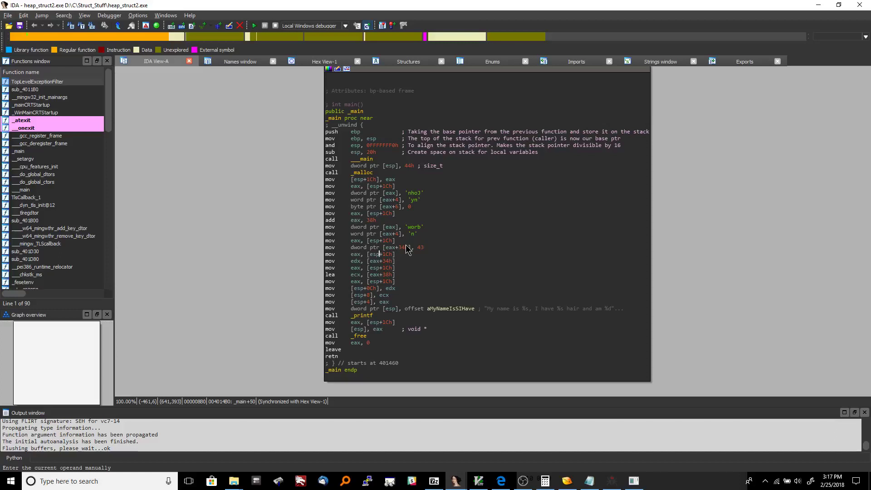
mouse_move(493, 345)
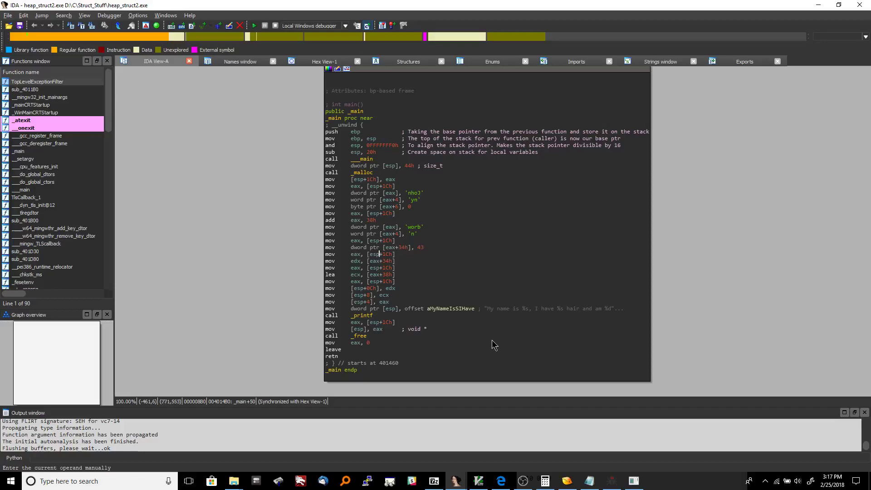